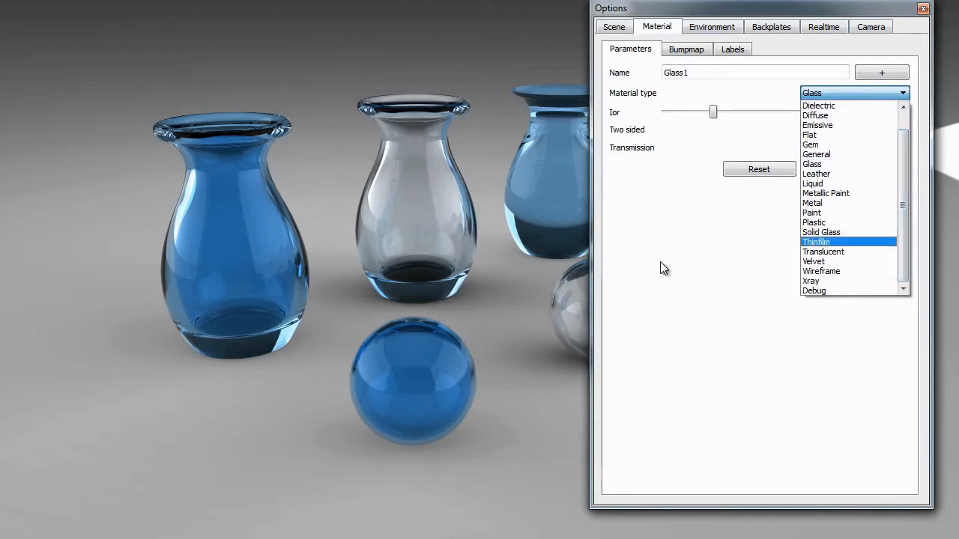
Step: Keep the blue Glass1 material set to the Glass material type
click(812, 163)
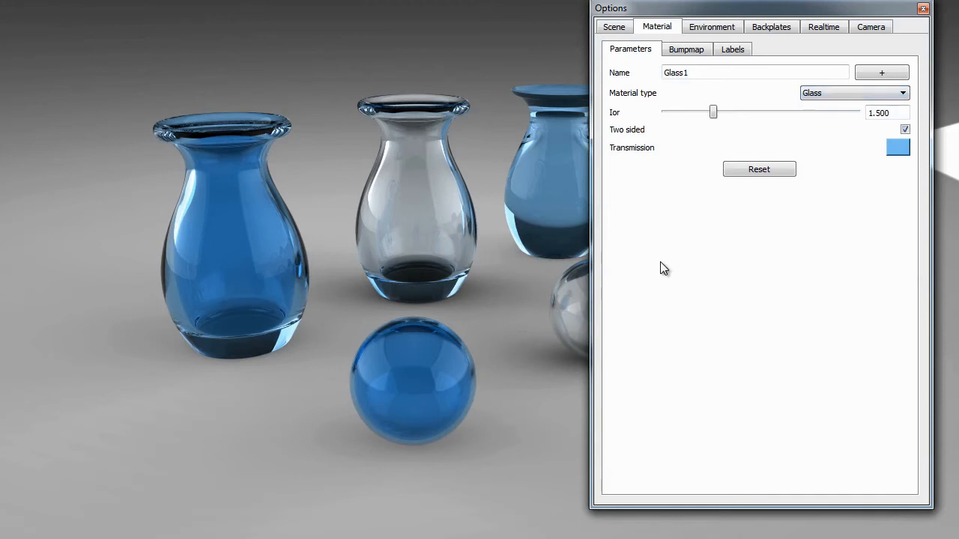
mouse_move(710, 27)
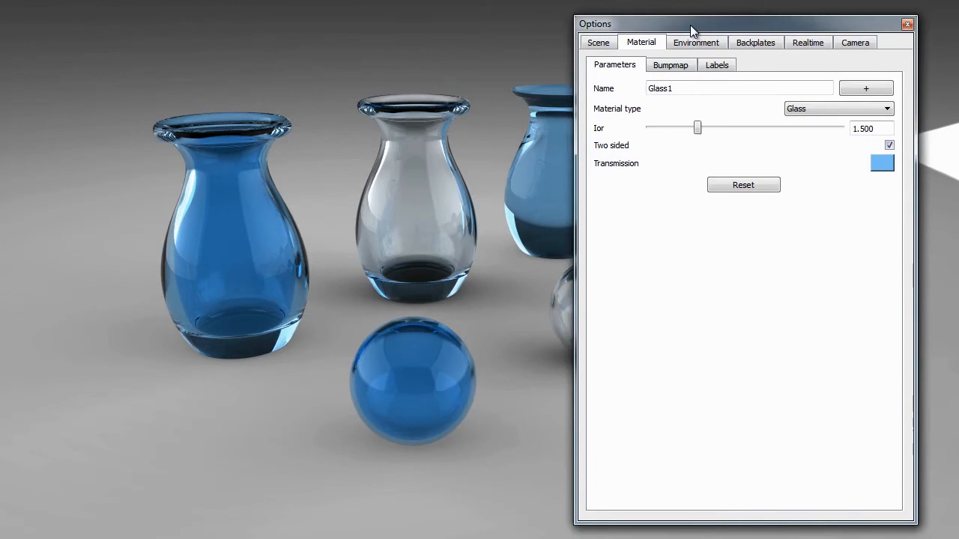
mouse_move(805, 17)
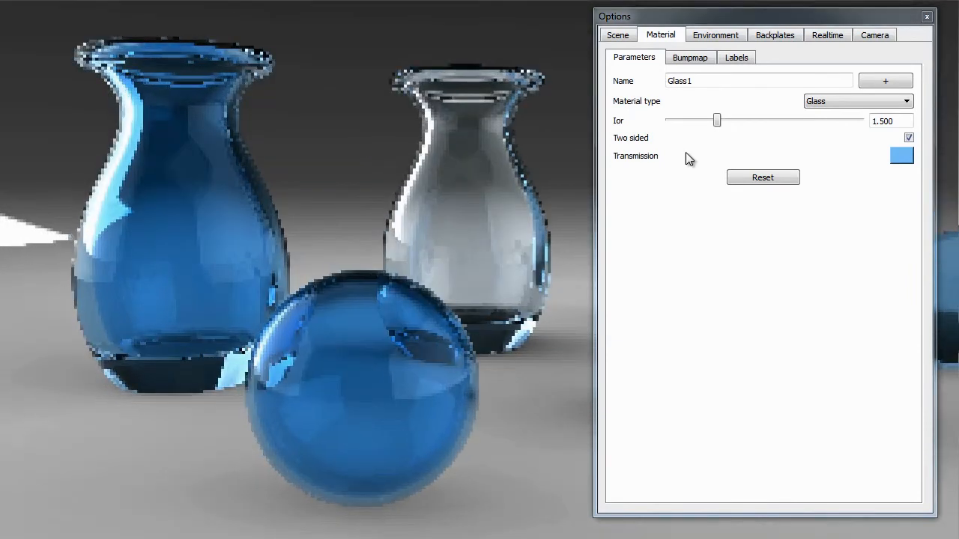
drag(717, 120, 715, 119)
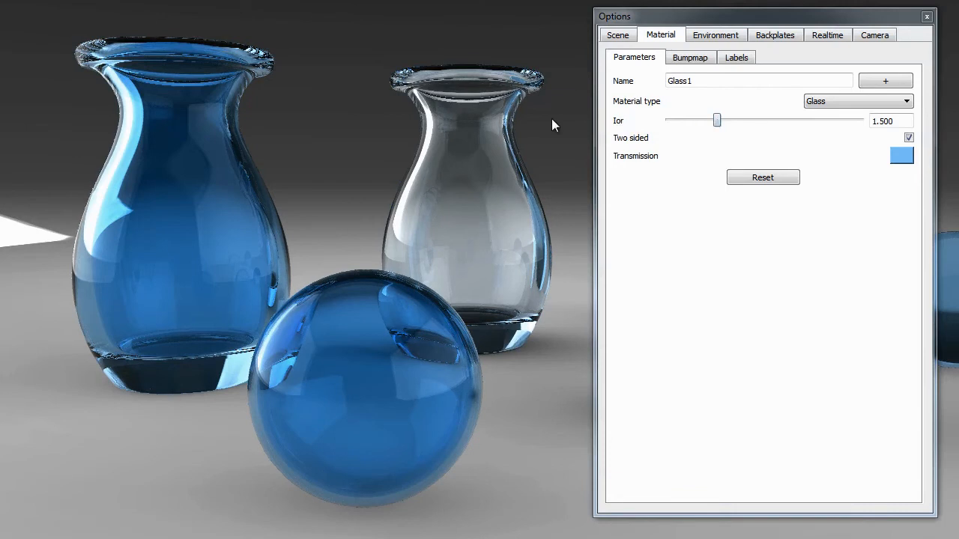
mouse_move(247, 86)
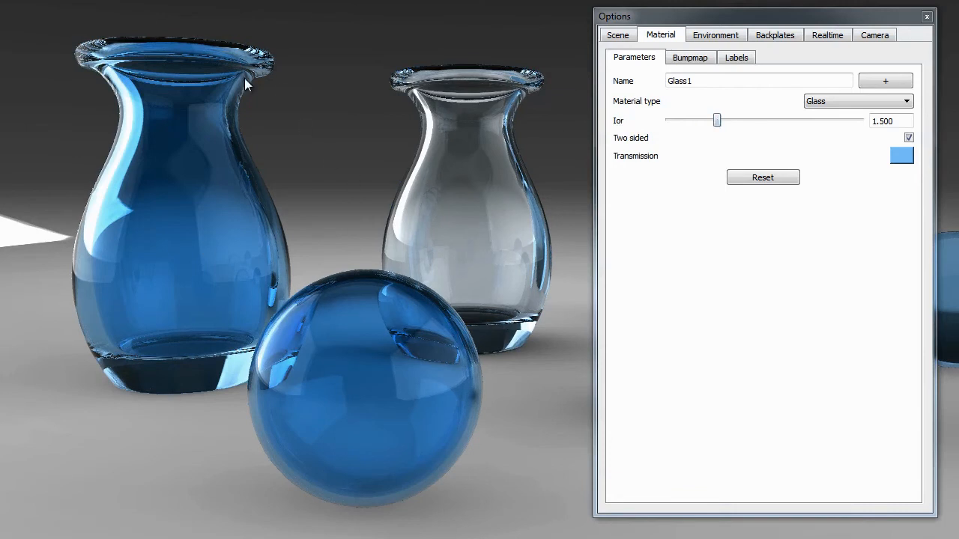
mouse_move(197, 70)
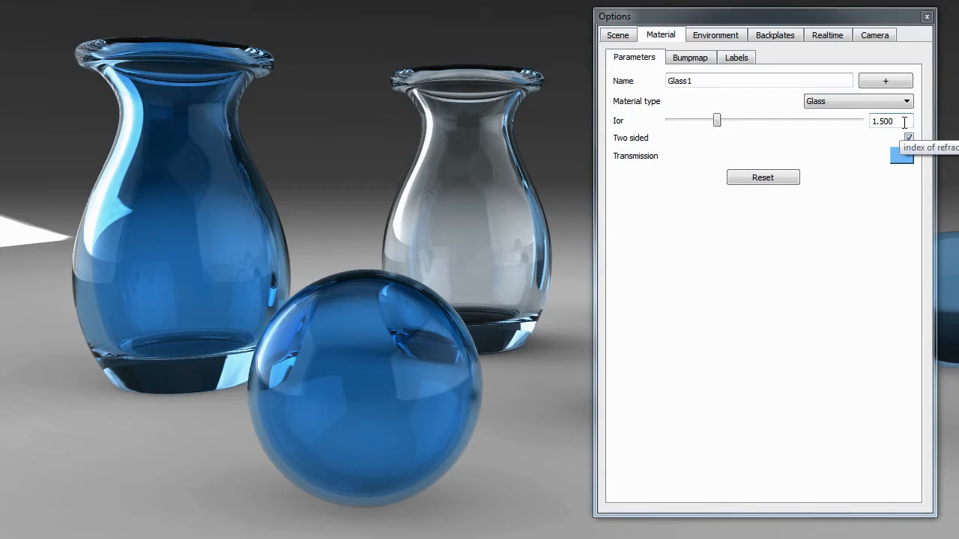
mouse_move(346, 295)
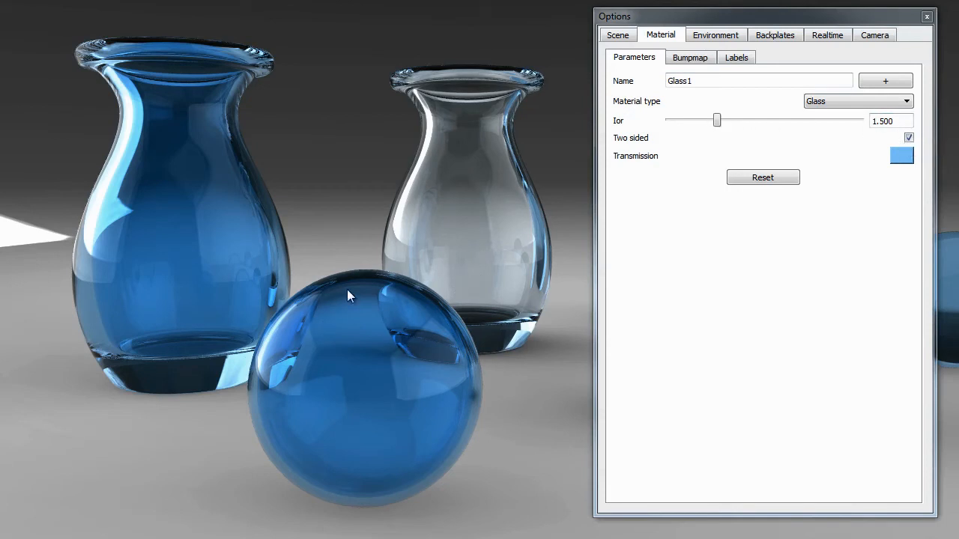
mouse_move(221, 217)
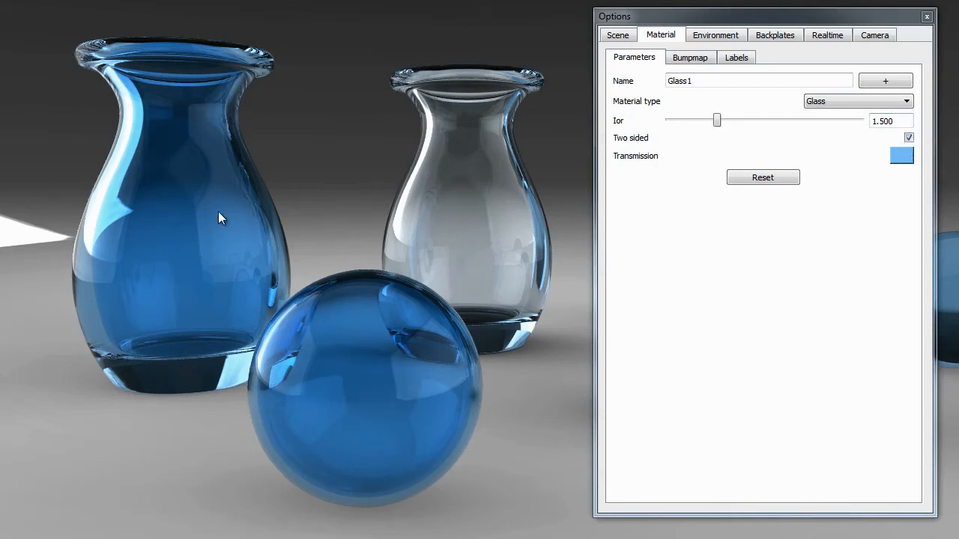
drag(717, 120, 732, 120)
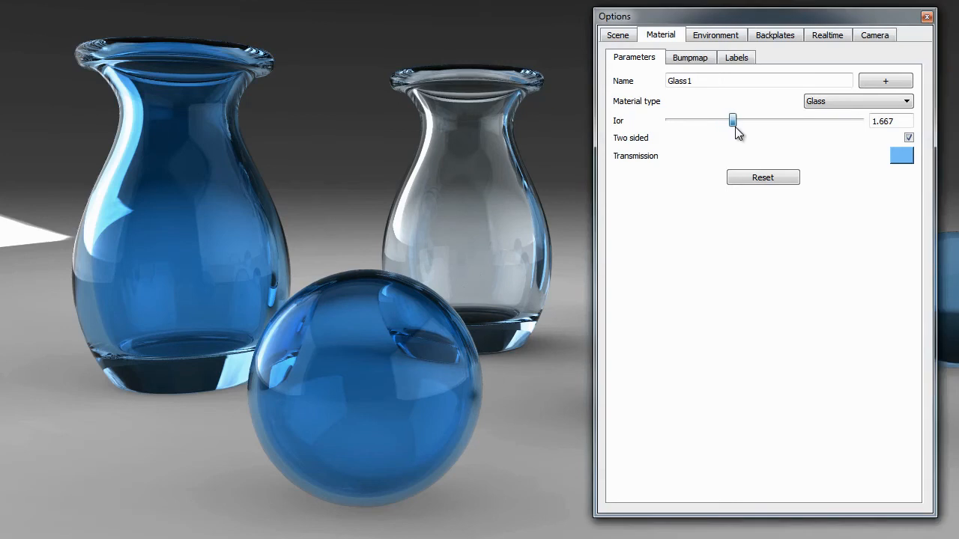
drag(732, 121, 773, 121)
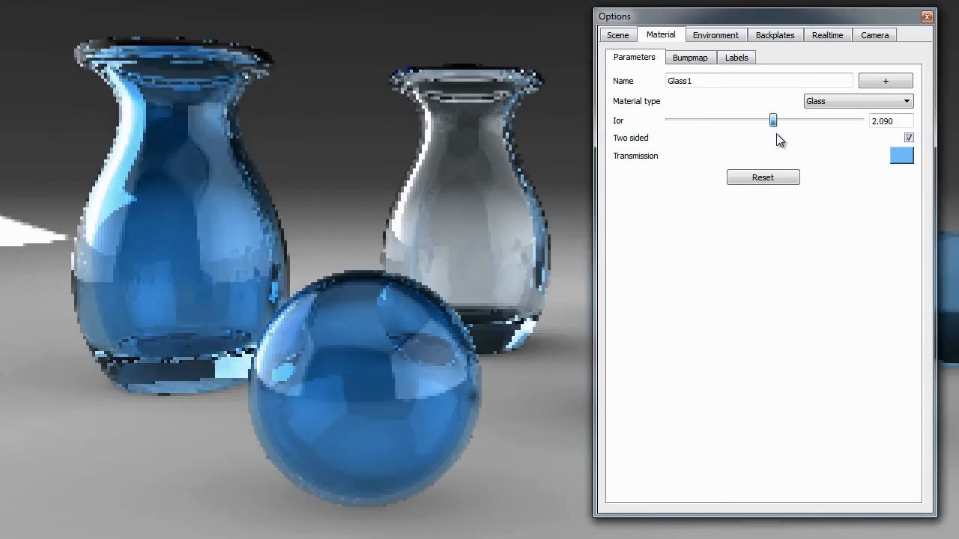
drag(772, 119, 808, 120)
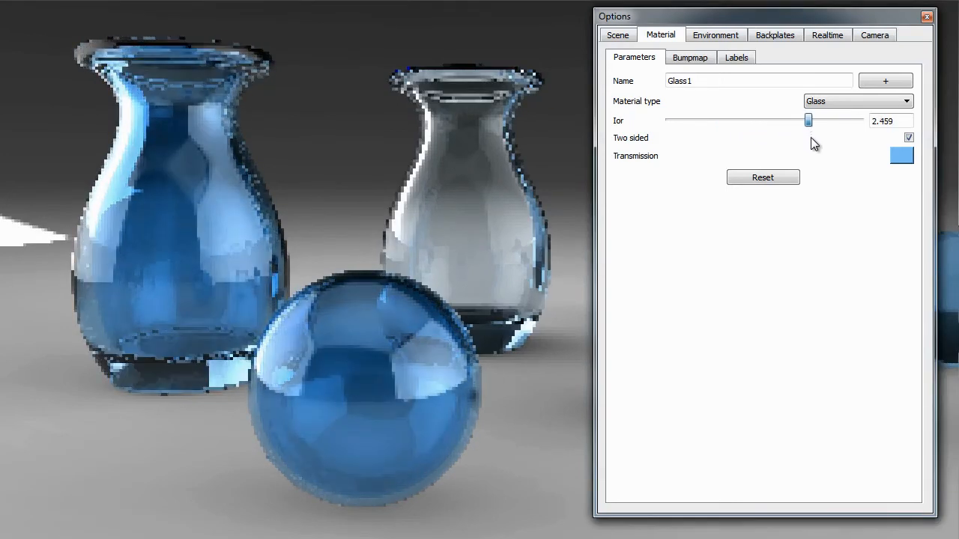
drag(810, 120, 768, 120)
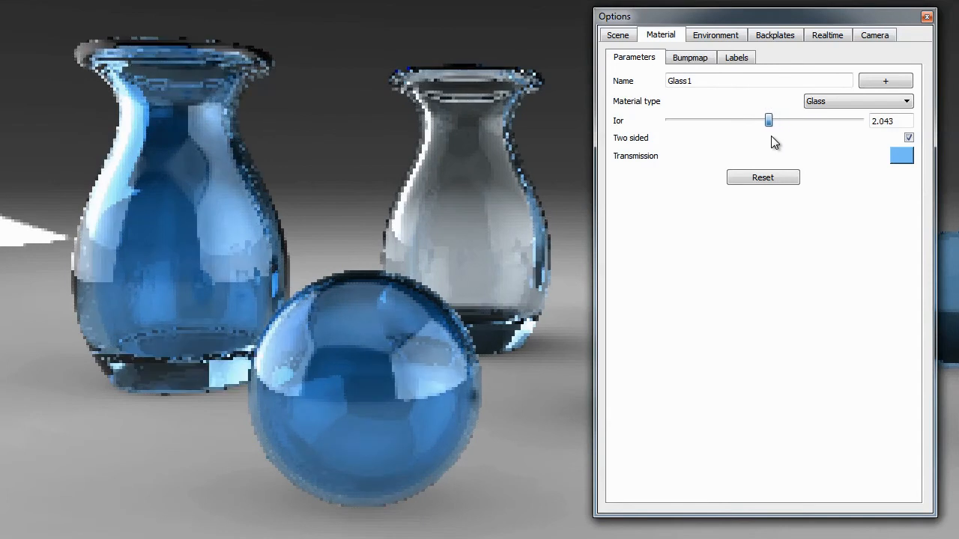
drag(769, 120, 742, 120)
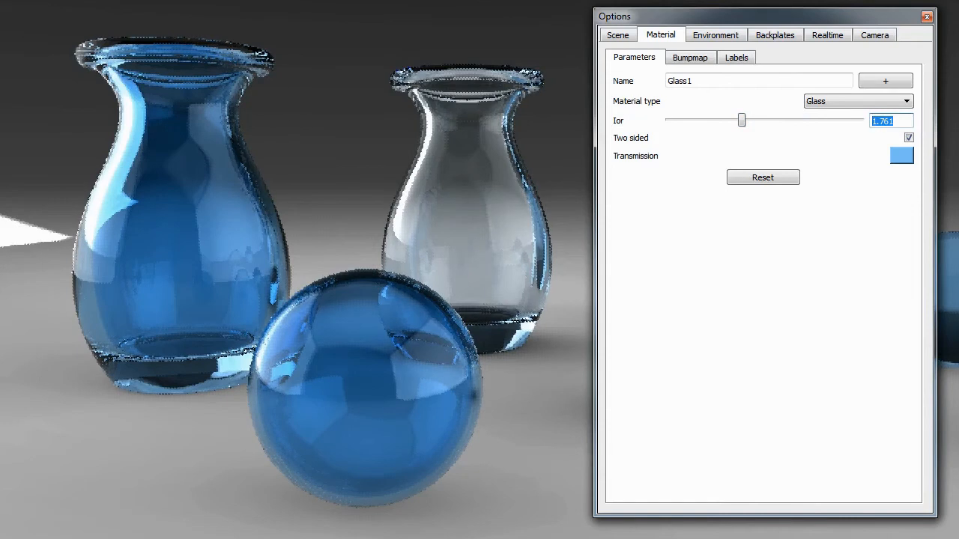
drag(742, 120, 697, 120)
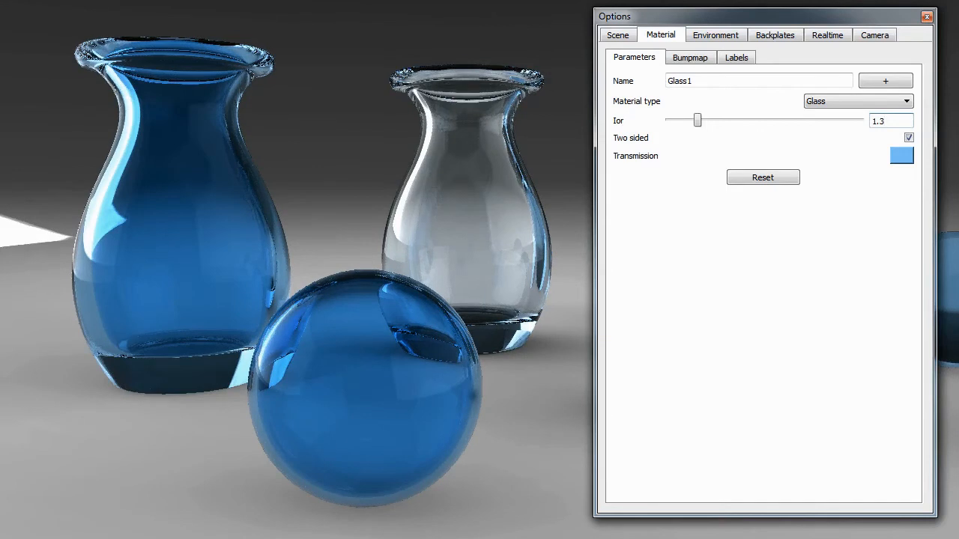
click(890, 121)
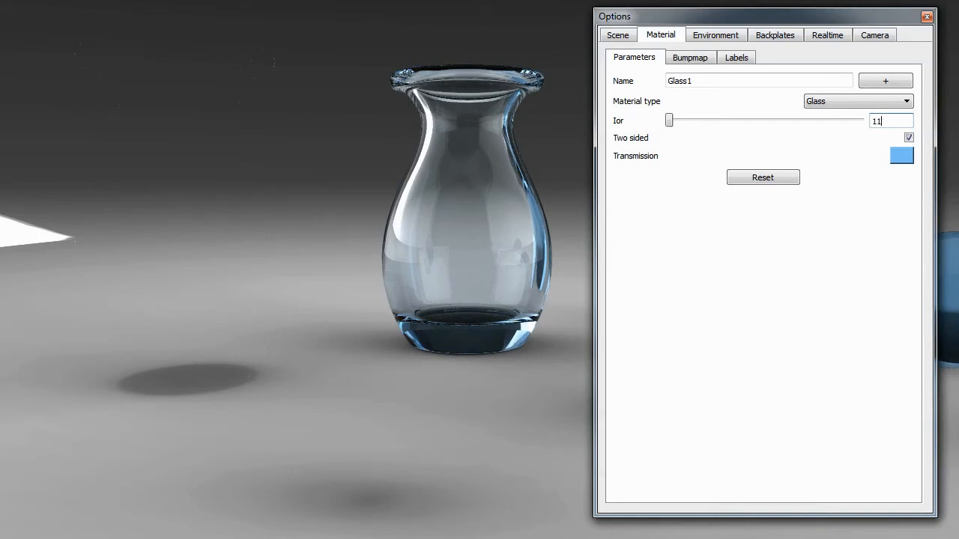
text(1.5)
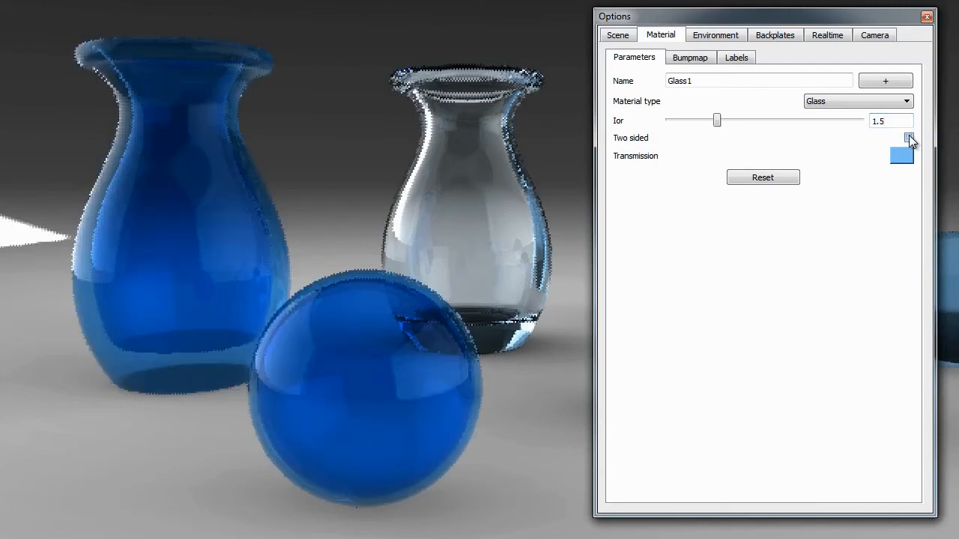
Step: Toggle Two sided on and off for Glass1 to compare, ending with it unchecked
click(909, 138)
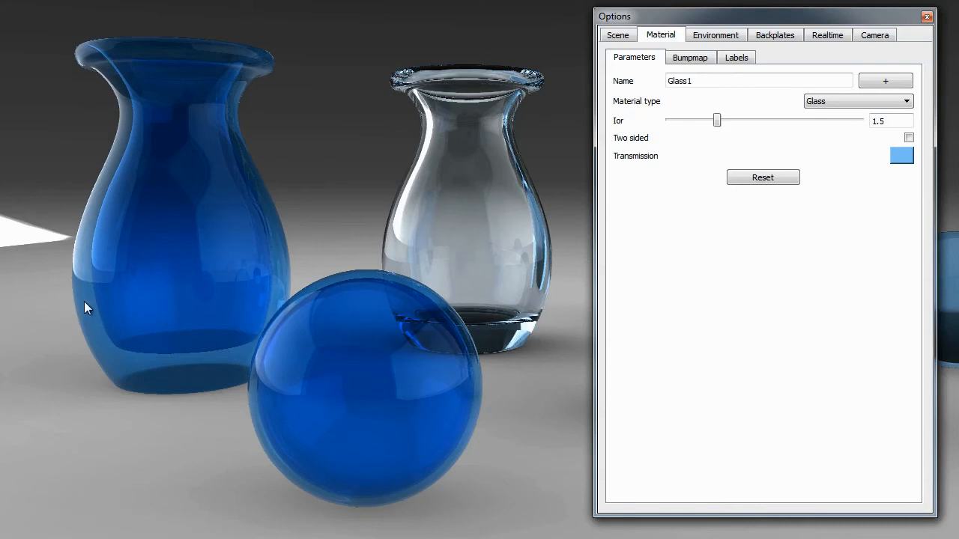
mouse_move(93, 305)
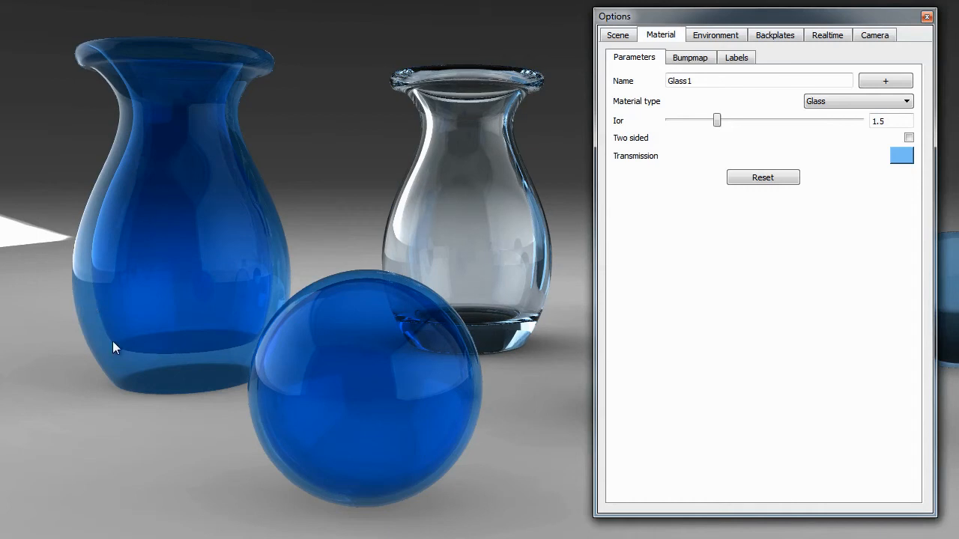
mouse_move(117, 110)
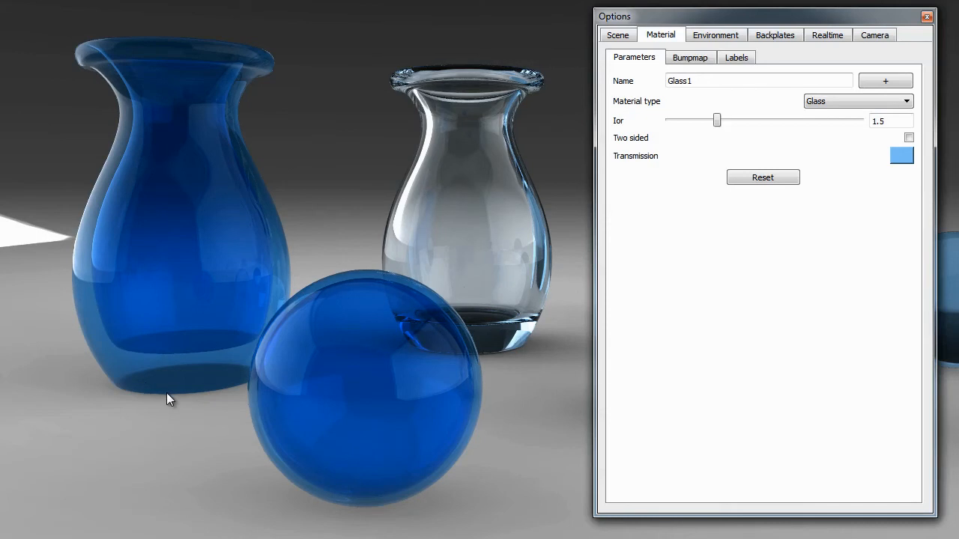
mouse_move(88, 353)
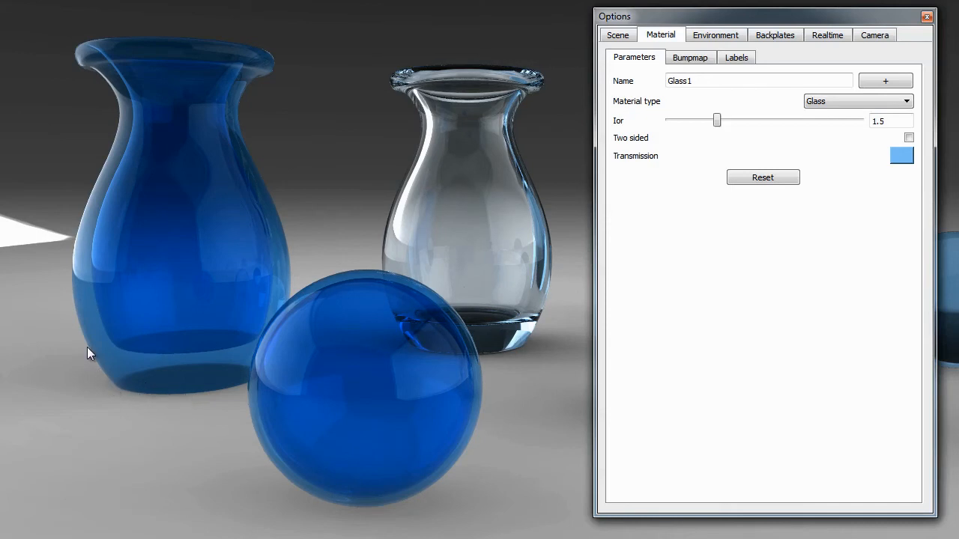
mouse_move(88, 86)
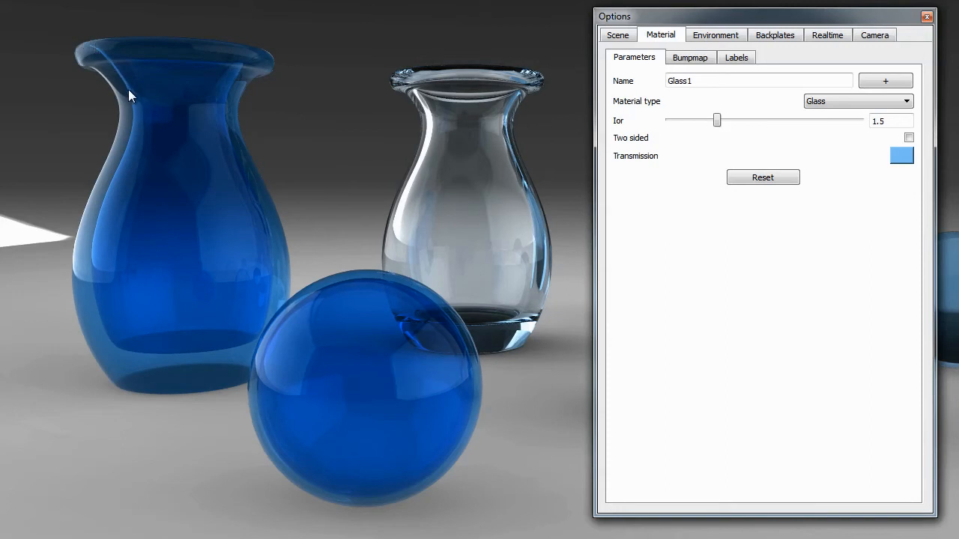
mouse_move(112, 339)
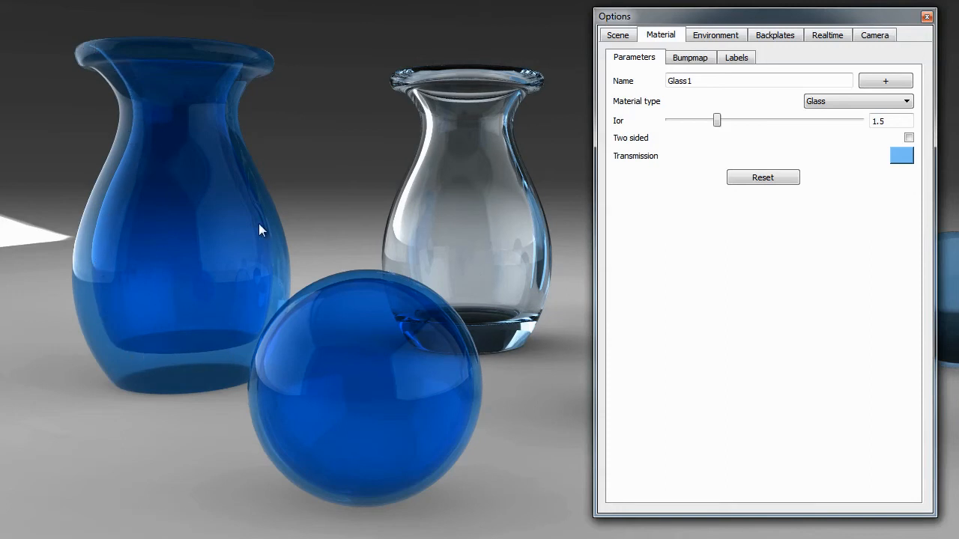
mouse_move(217, 154)
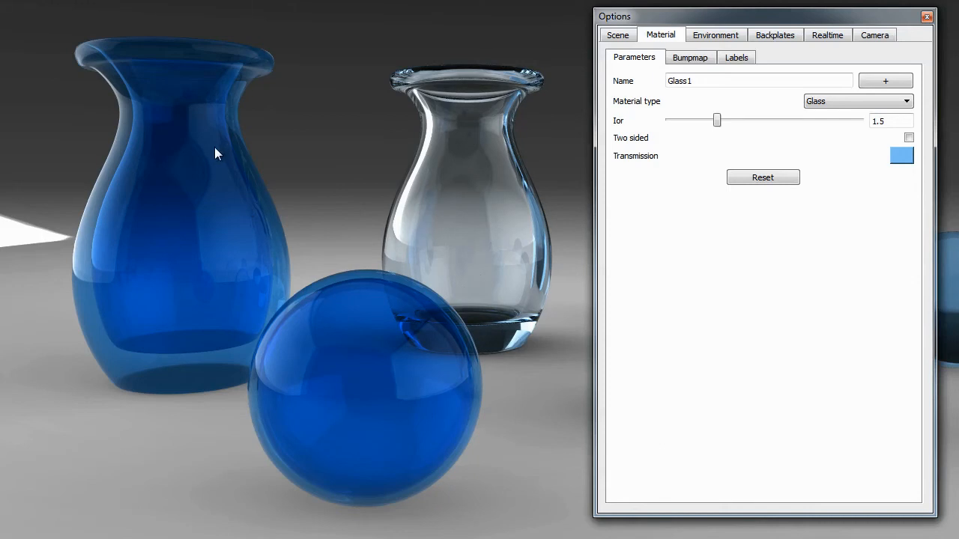
mouse_move(122, 109)
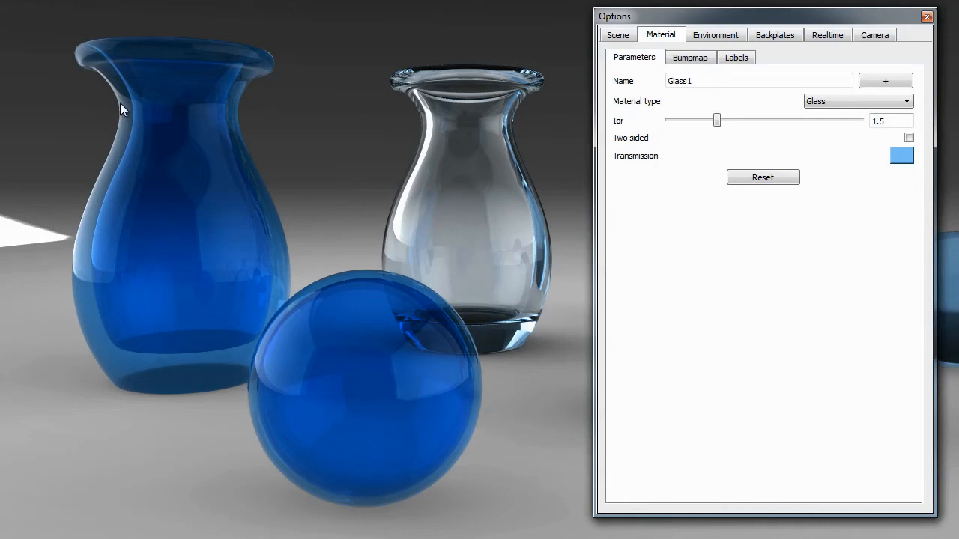
mouse_move(102, 318)
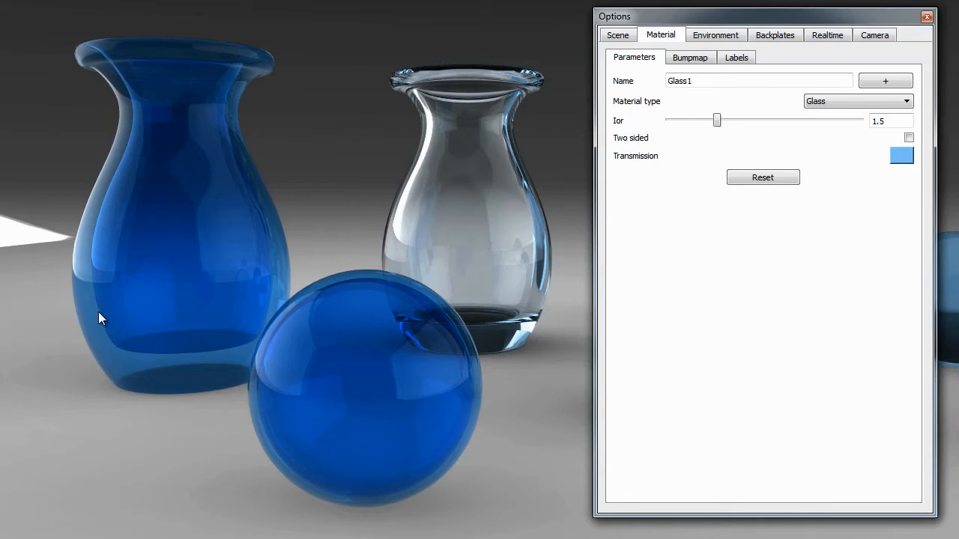
mouse_move(91, 313)
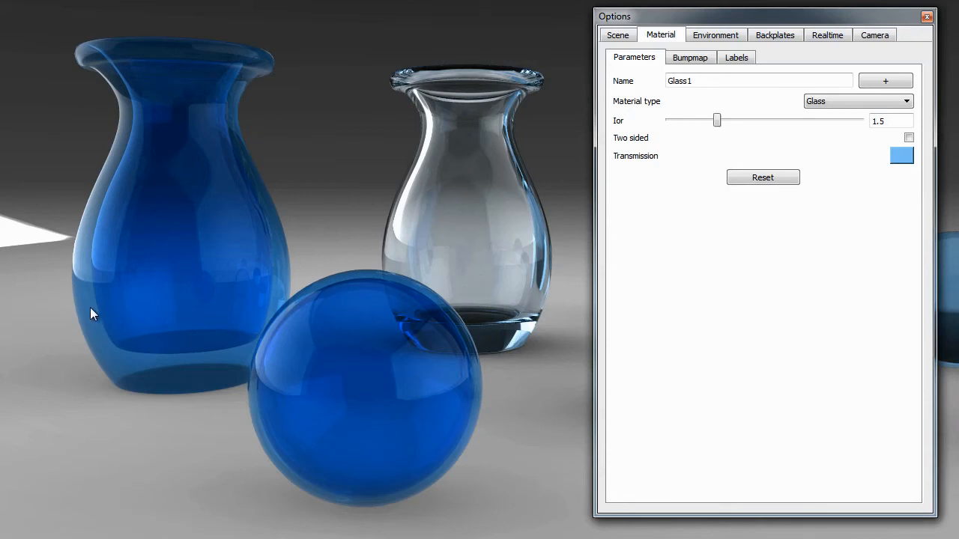
mouse_move(81, 318)
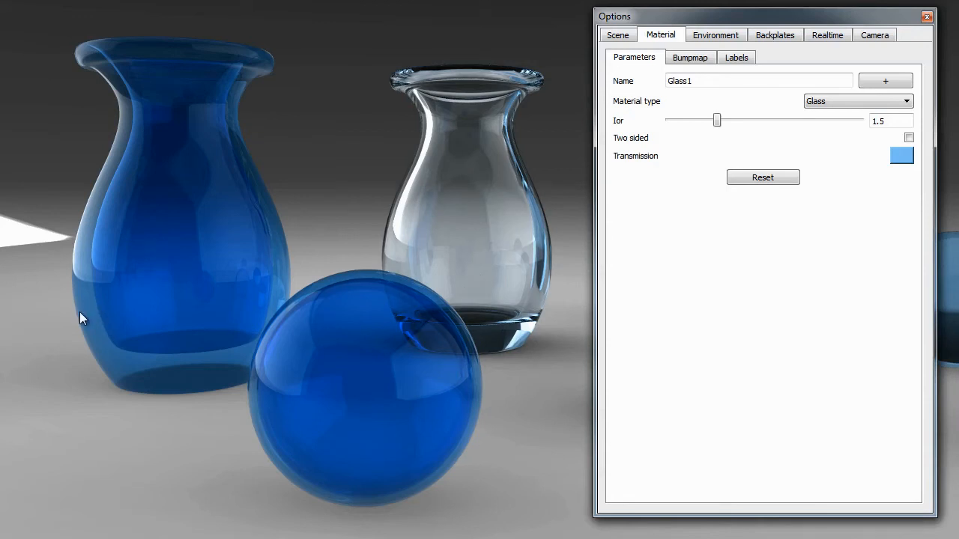
mouse_move(528, 294)
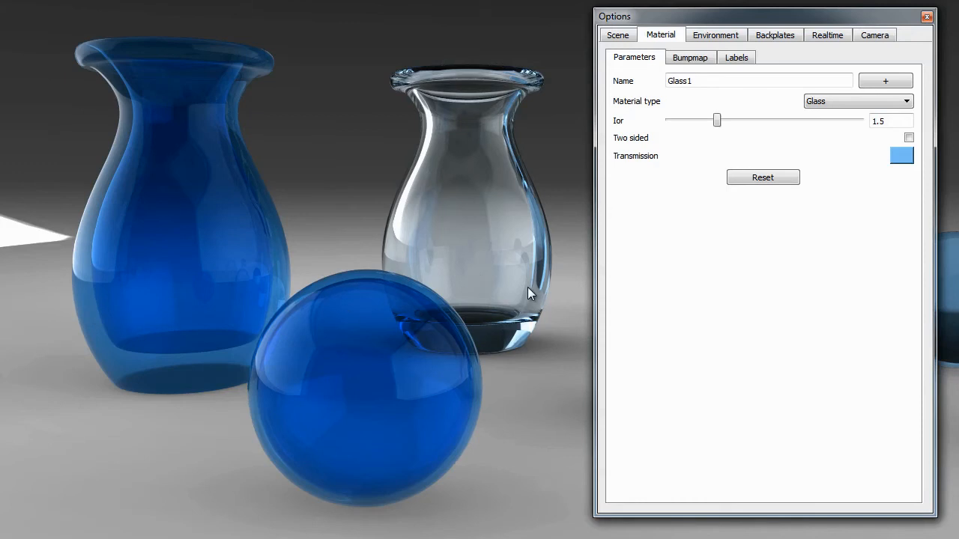
click(909, 138)
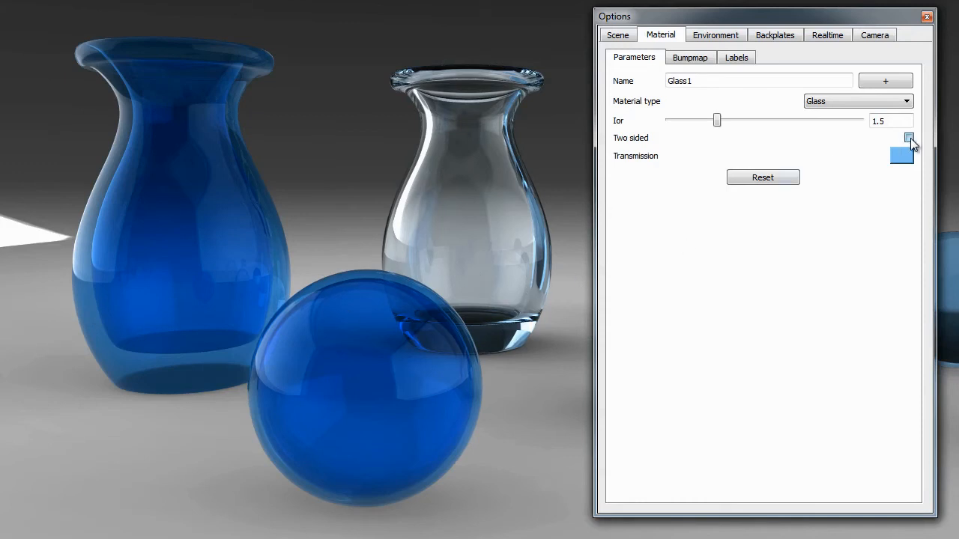
click(908, 138)
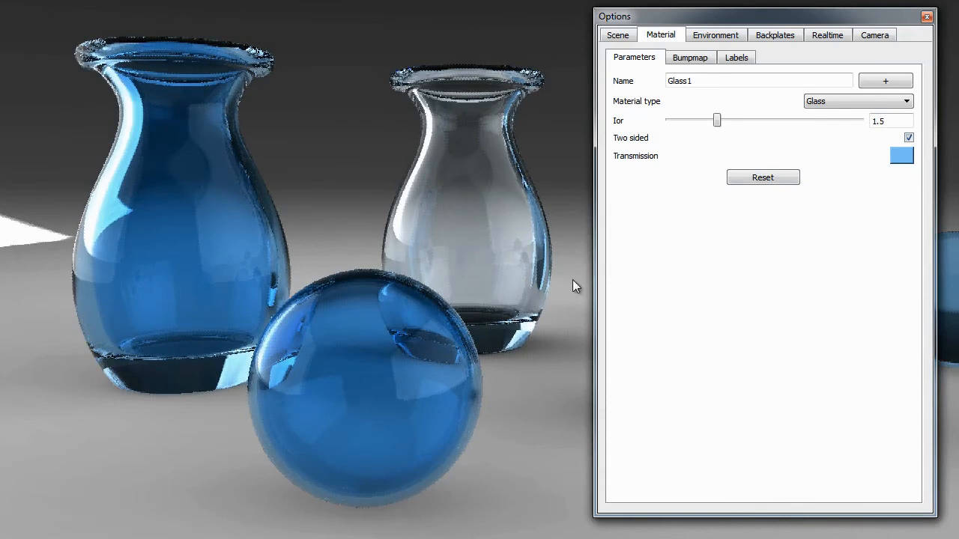
mouse_move(909, 138)
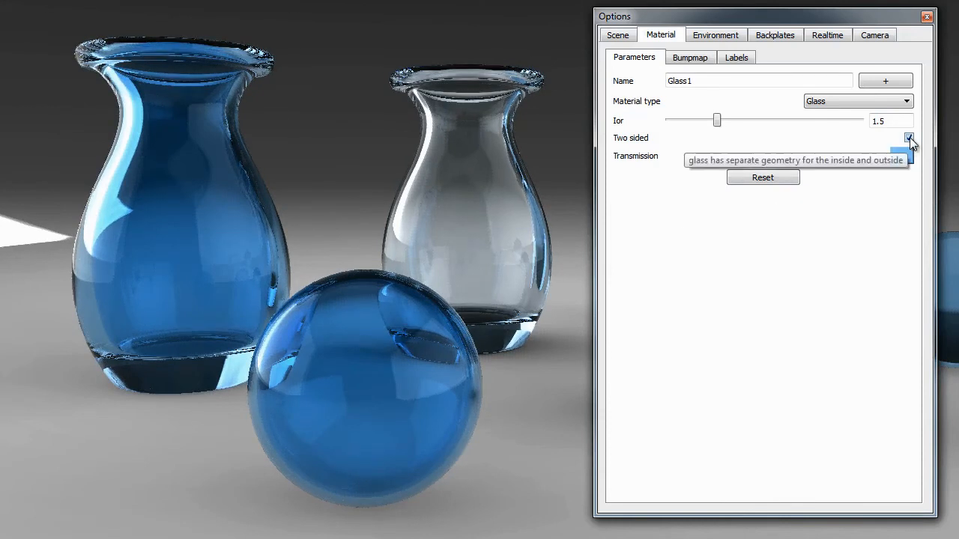
click(908, 138)
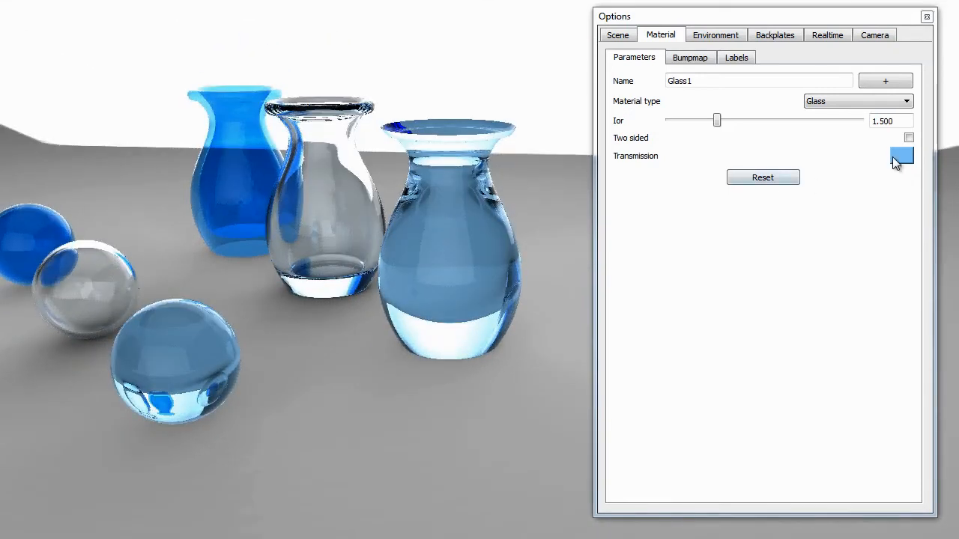
Step: Turn Two sided back on for the Glass1 material
click(909, 138)
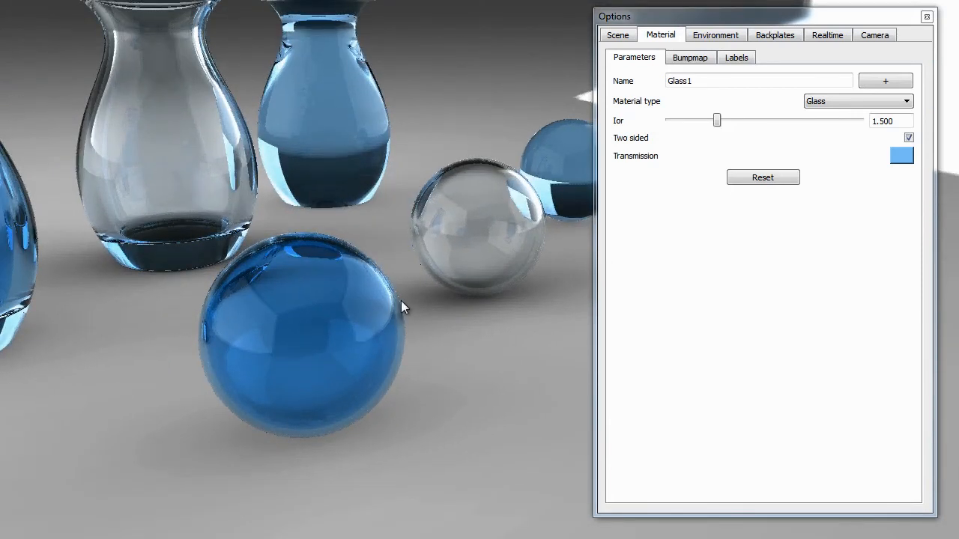
mouse_move(427, 322)
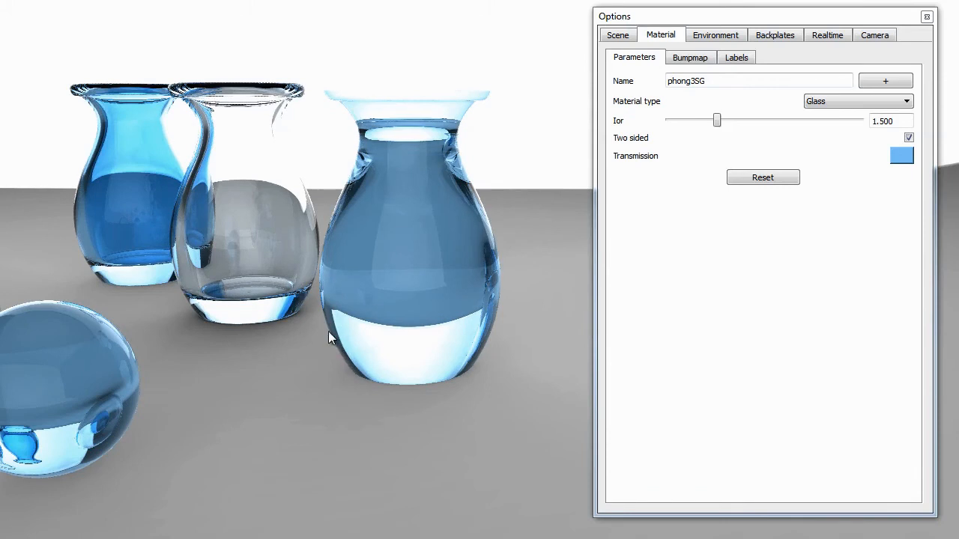
mouse_move(502, 264)
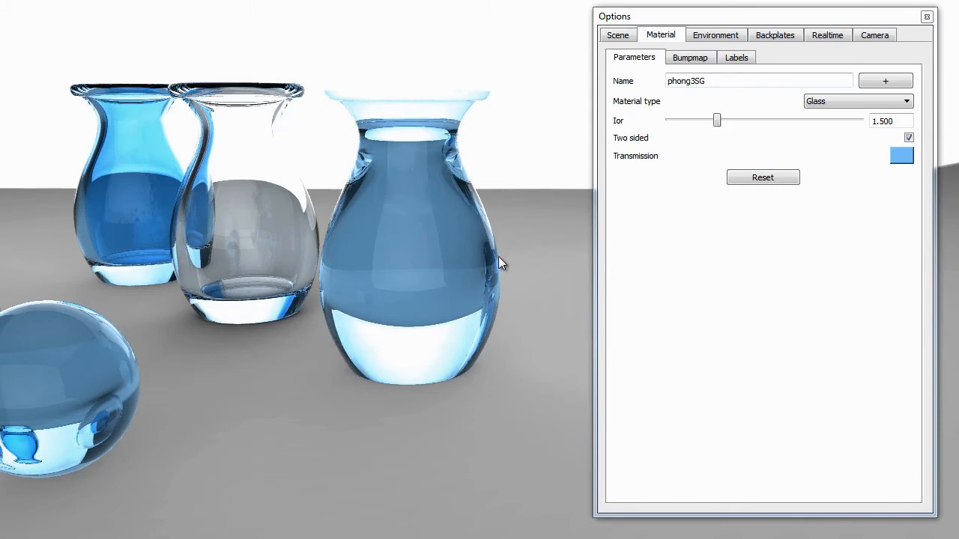
mouse_move(337, 308)
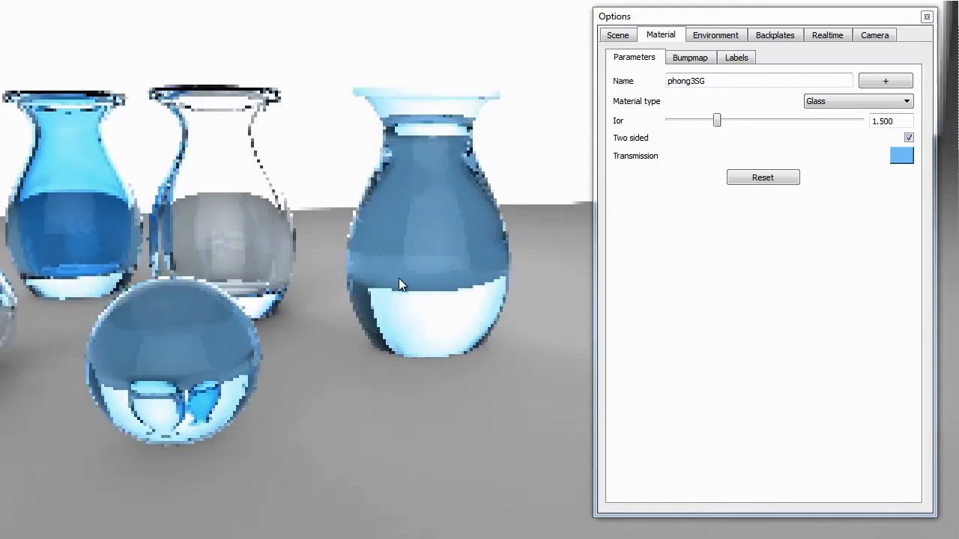
Step: Compare phong3SG with Two sided on and off while lowering its IOR to about 1.15
click(909, 138)
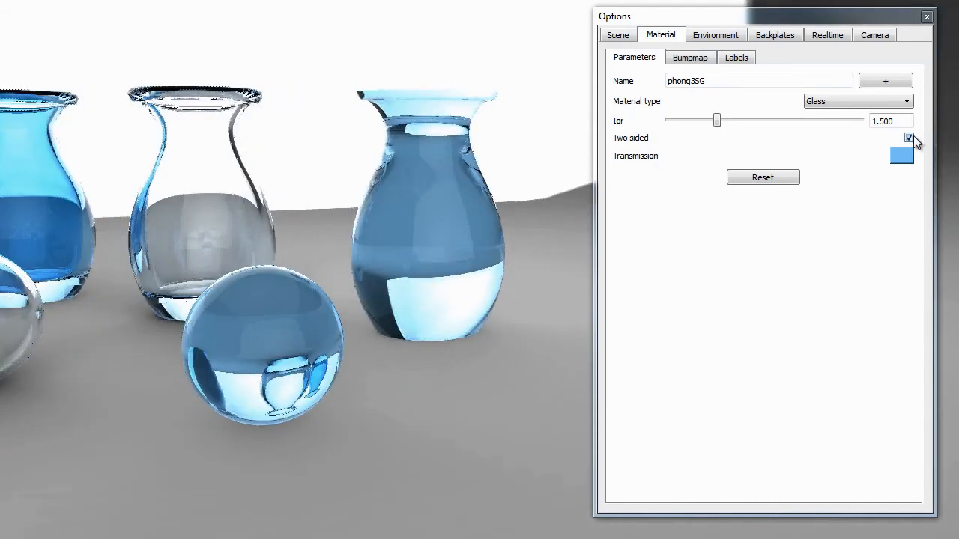
click(909, 138)
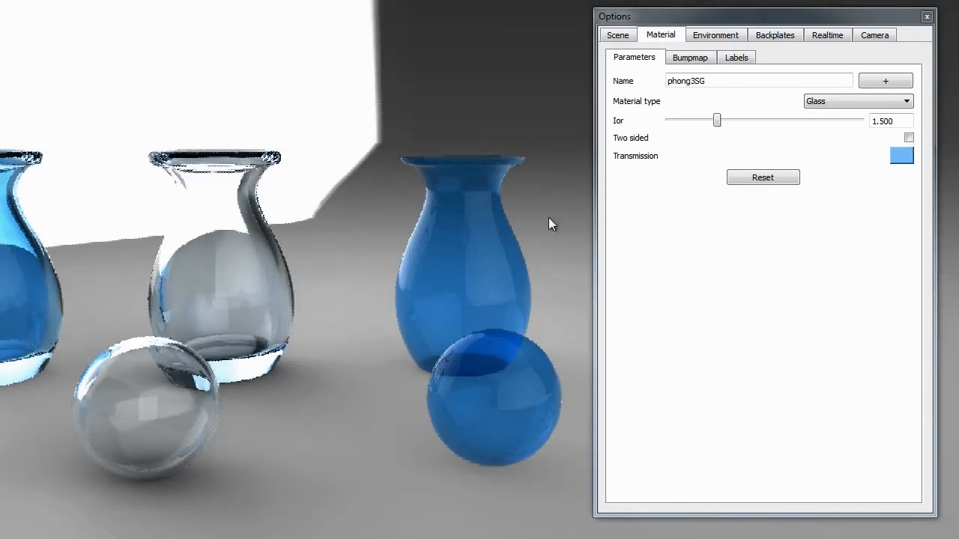
click(909, 137)
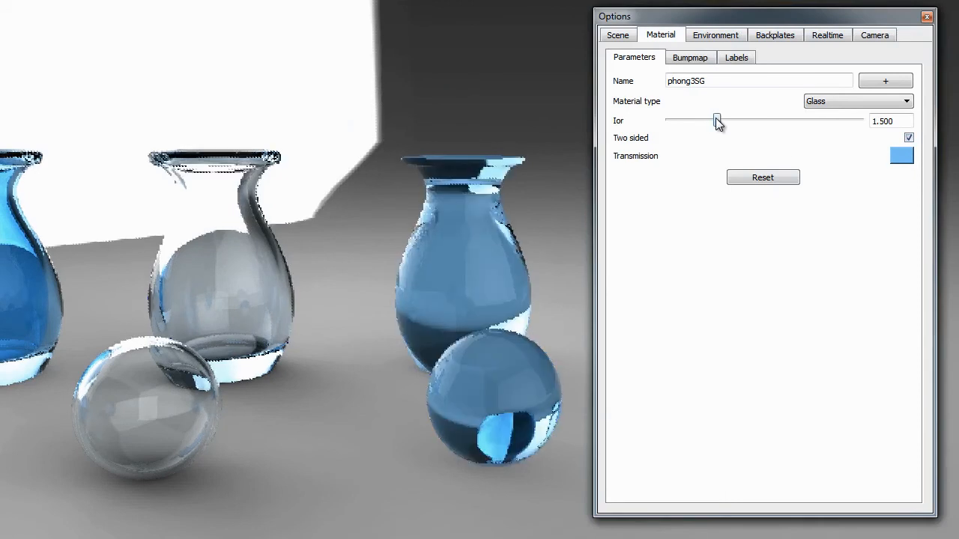
drag(715, 120, 687, 122)
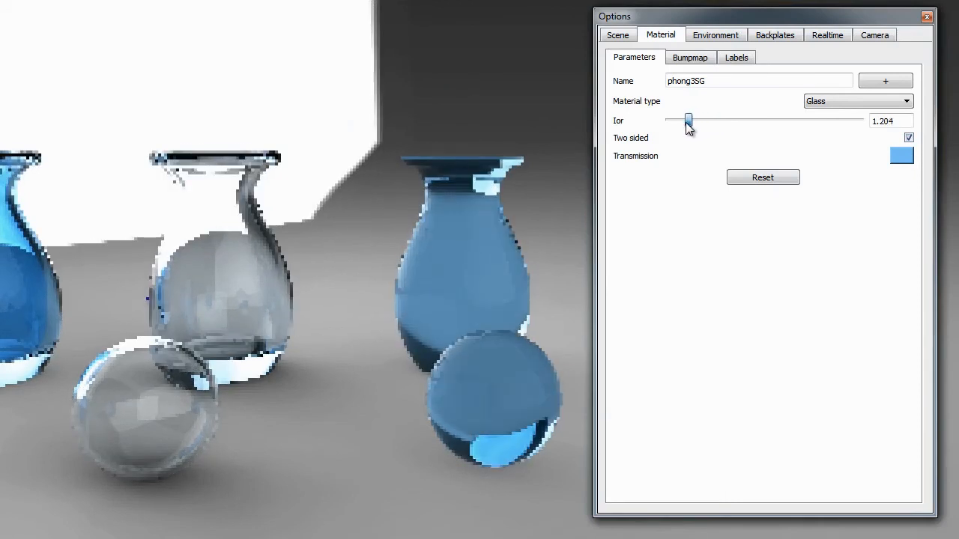
drag(687, 121, 681, 122)
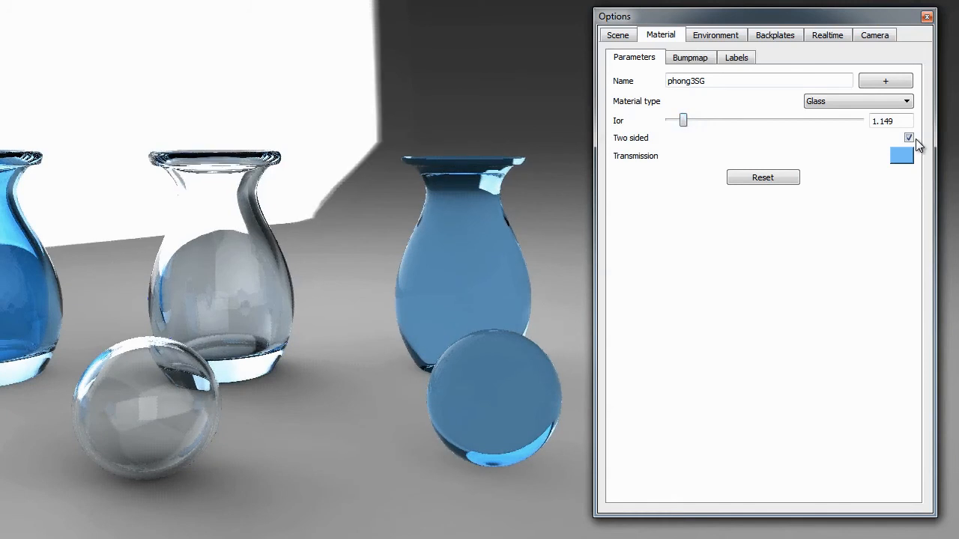
click(909, 138)
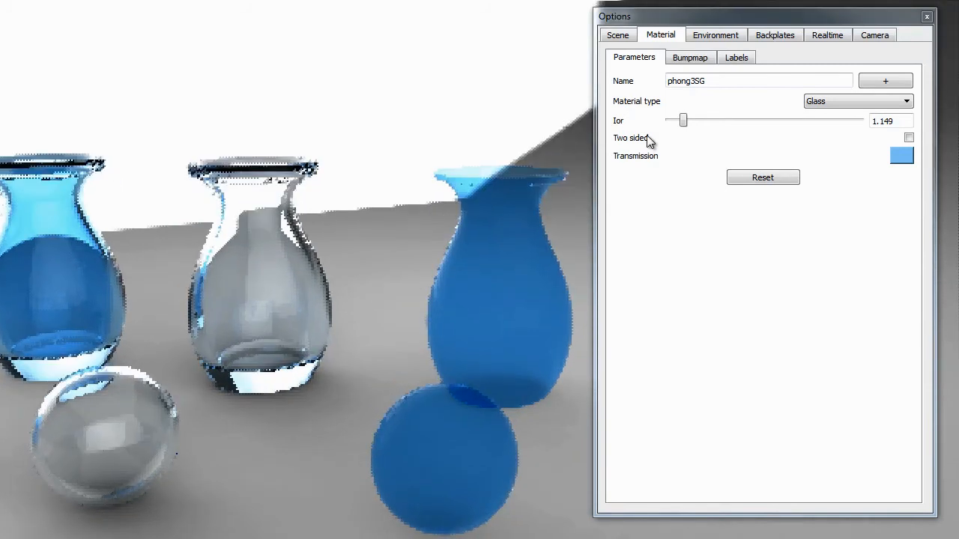
Step: Sweep the phong3SG IOR up to about 2.44, then settle at 1.400, single-sided
drag(682, 120, 748, 120)
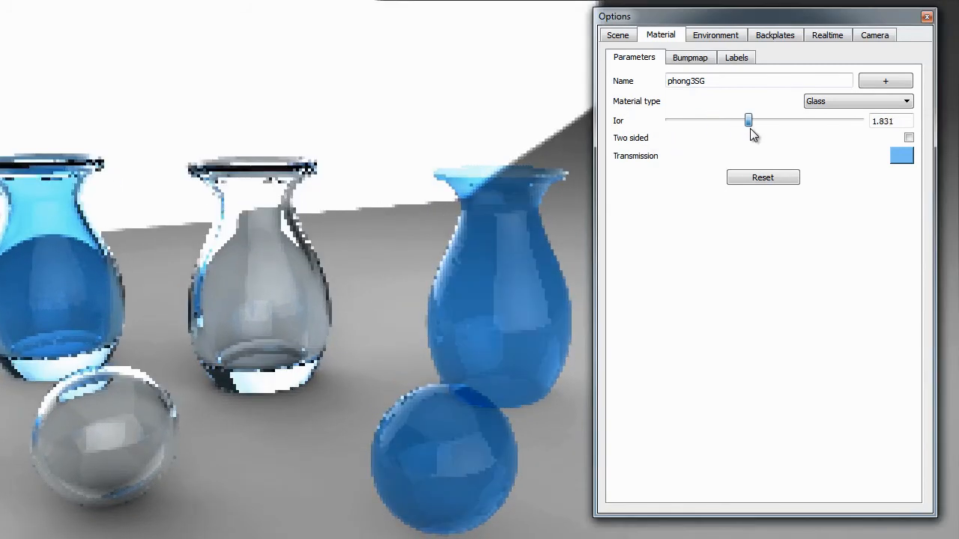
drag(748, 120, 771, 120)
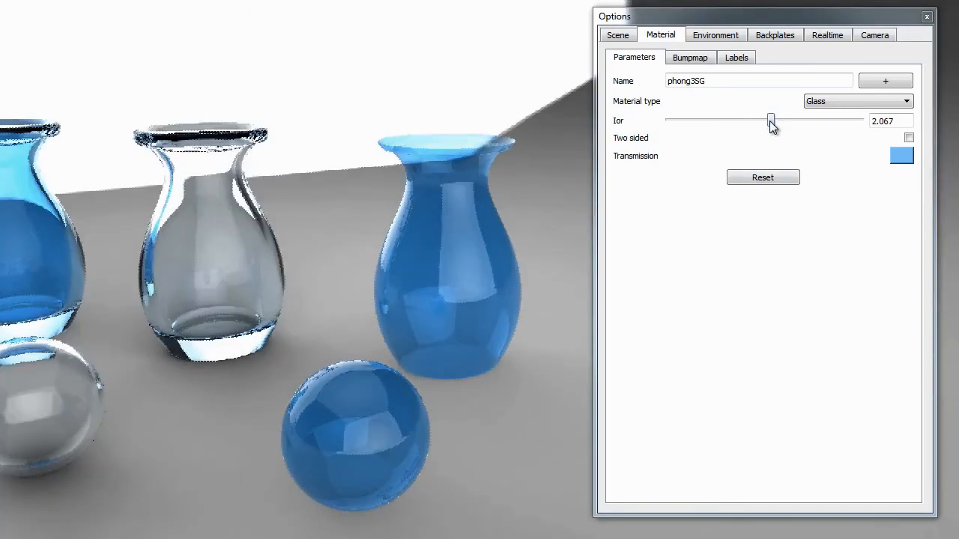
drag(770, 121, 791, 120)
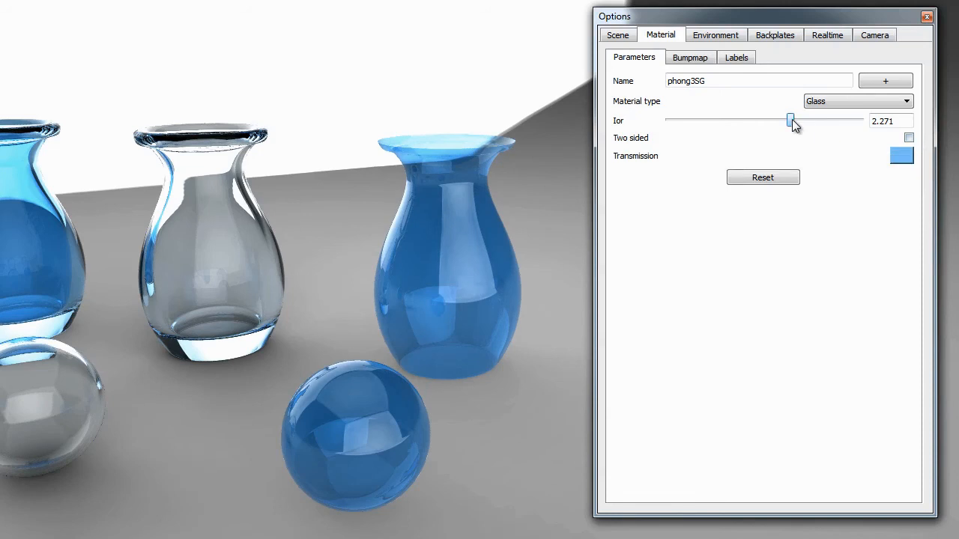
drag(789, 120, 806, 120)
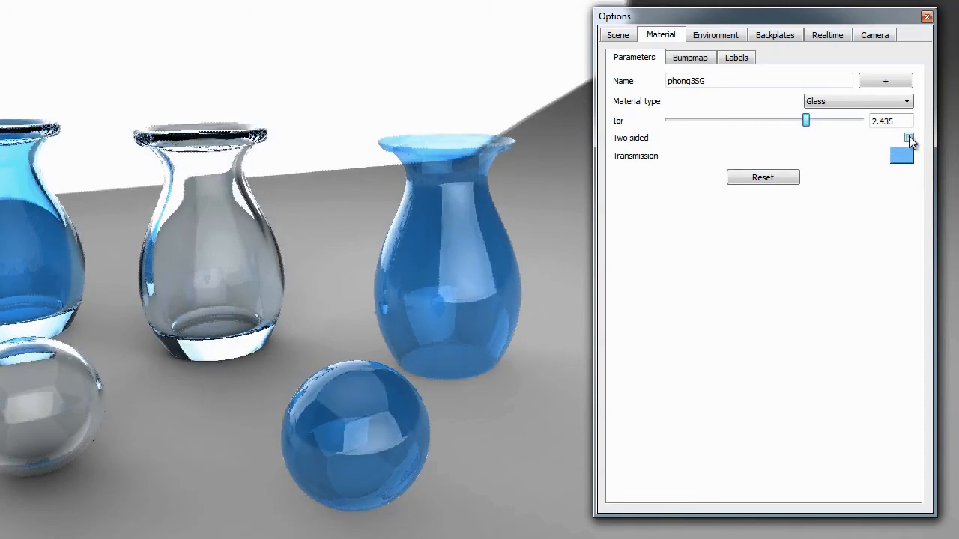
click(909, 138)
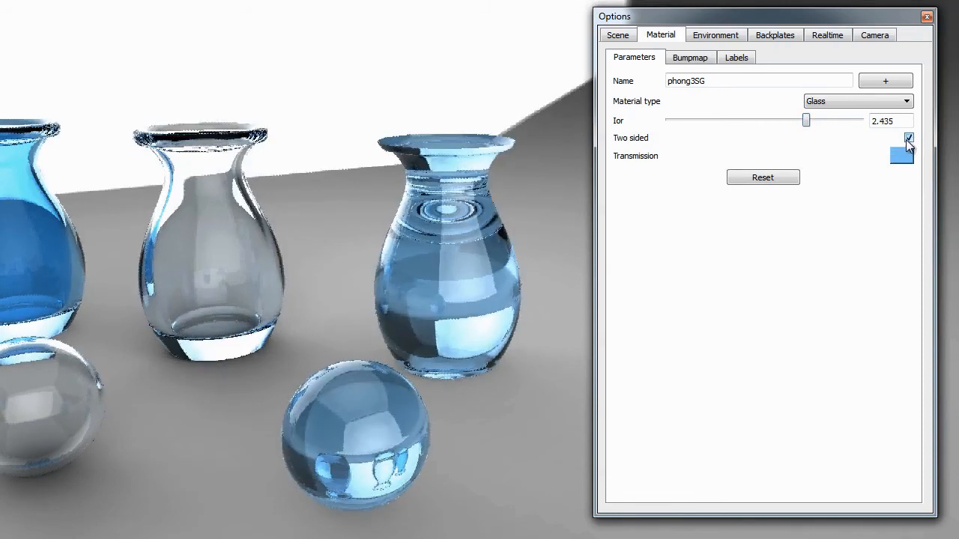
mouse_move(909, 141)
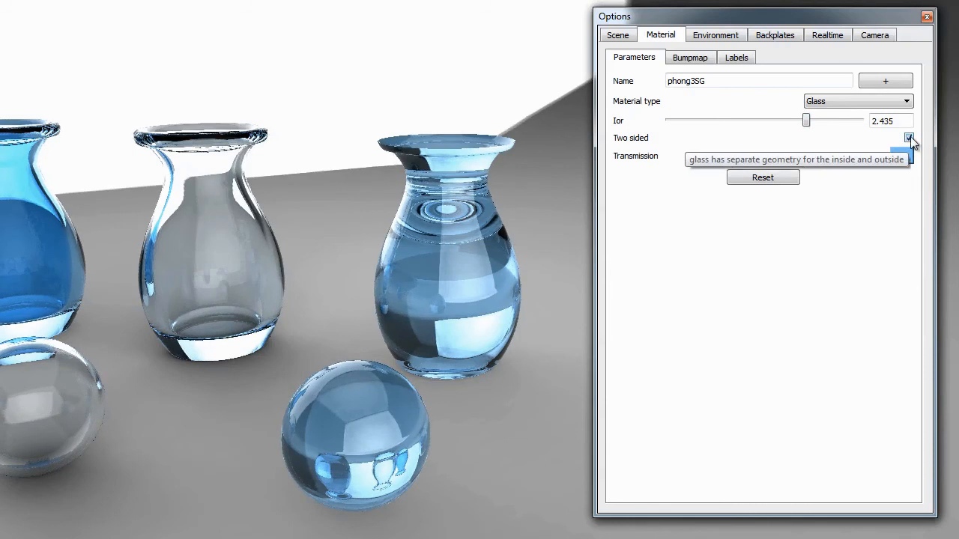
click(909, 138)
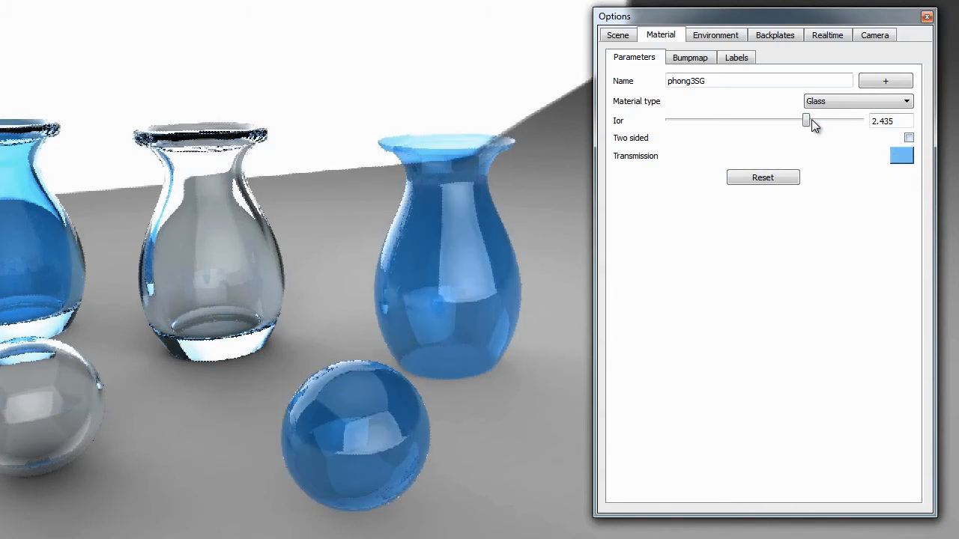
drag(806, 120, 718, 120)
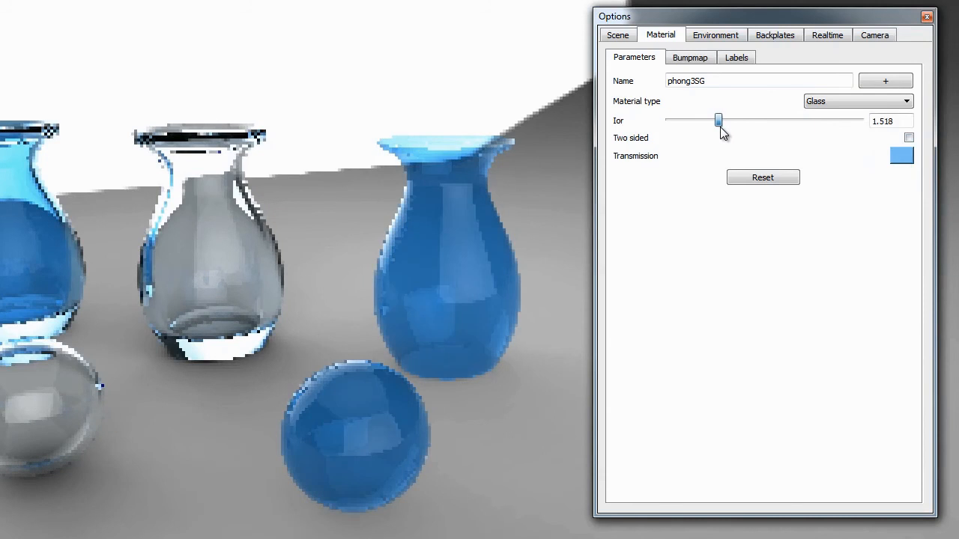
drag(718, 120, 706, 120)
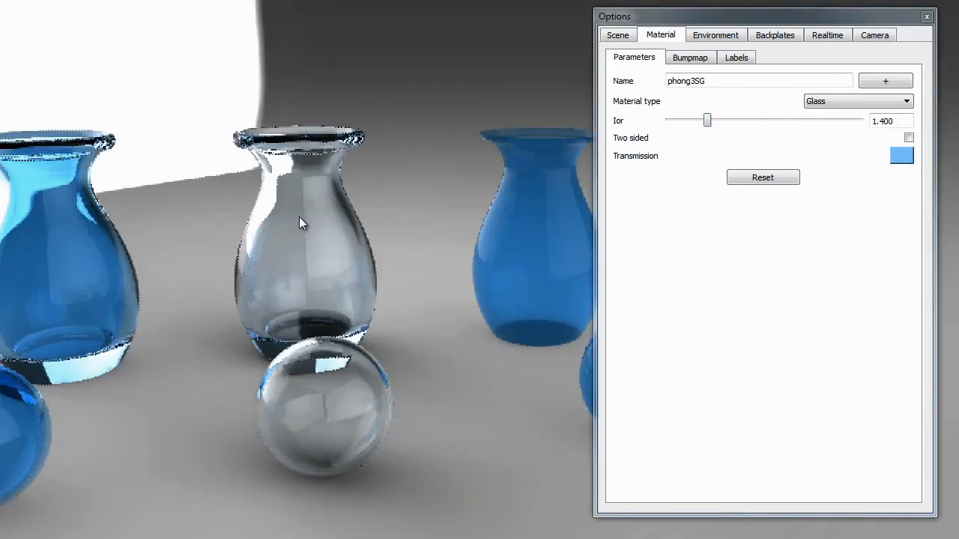
Step: Select the clear vase to show its Solid_glass1 material: Solid Glass, IOR 1.500, transparency 1.000
click(857, 101)
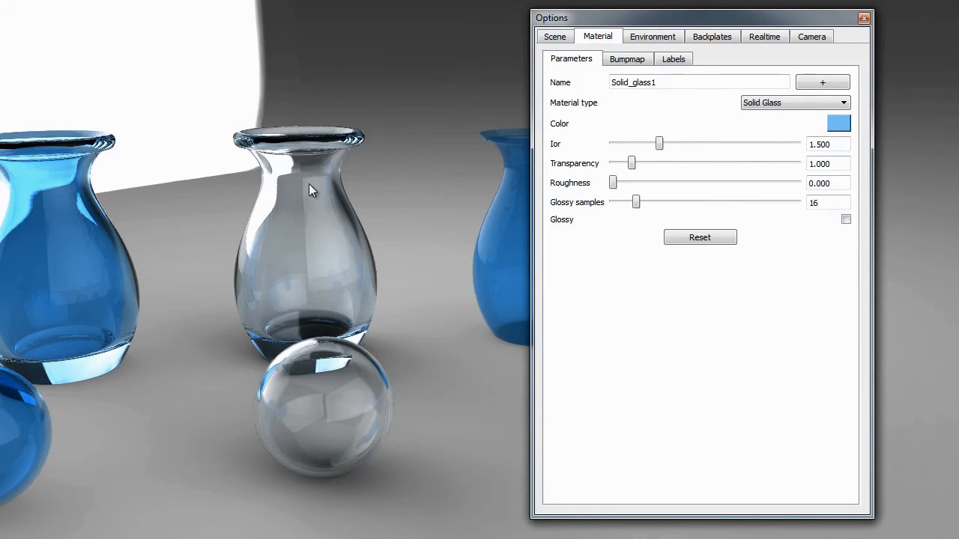
mouse_move(315, 274)
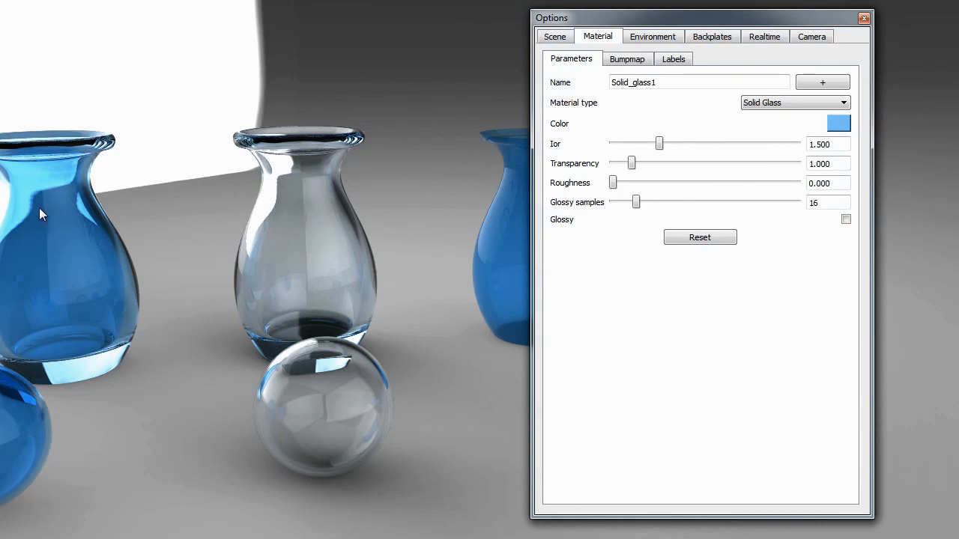
mouse_move(483, 275)
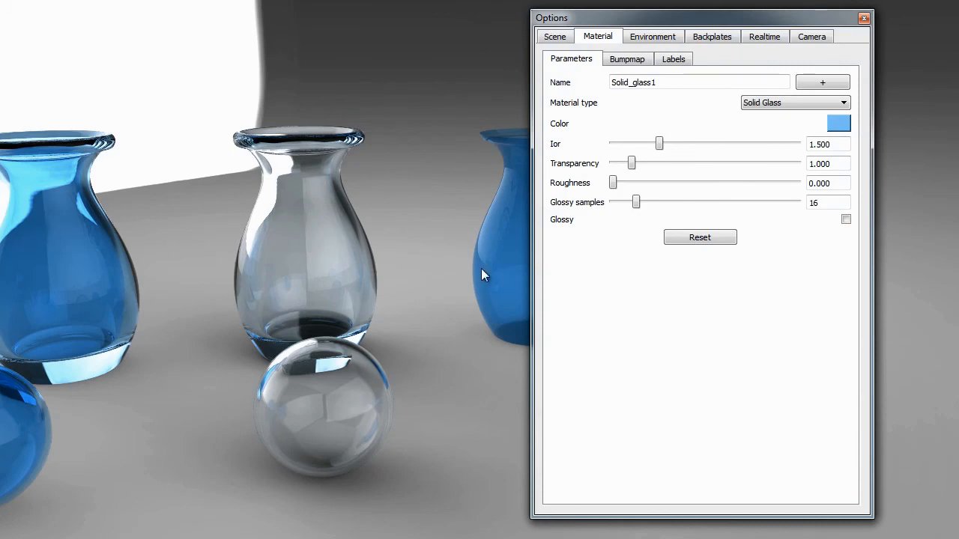
mouse_move(659, 144)
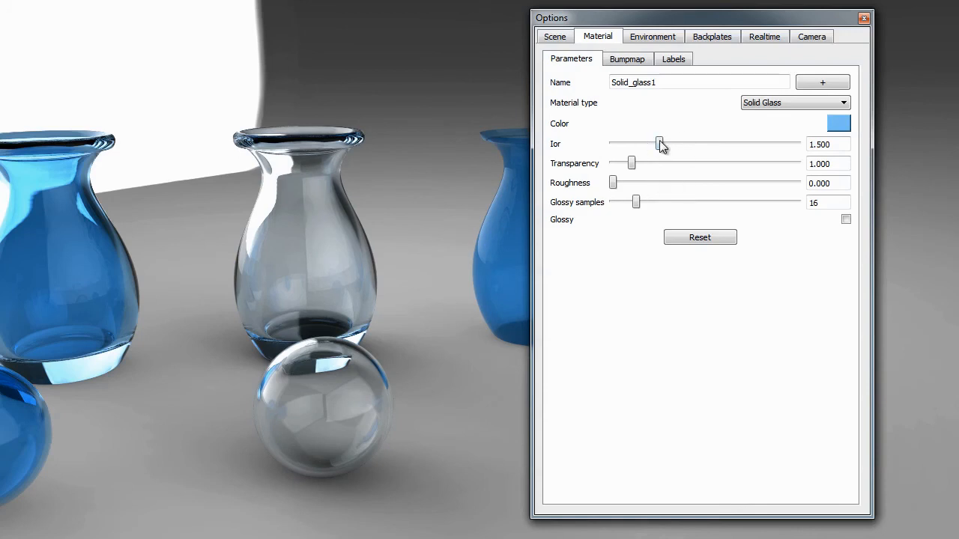
mouse_move(839, 144)
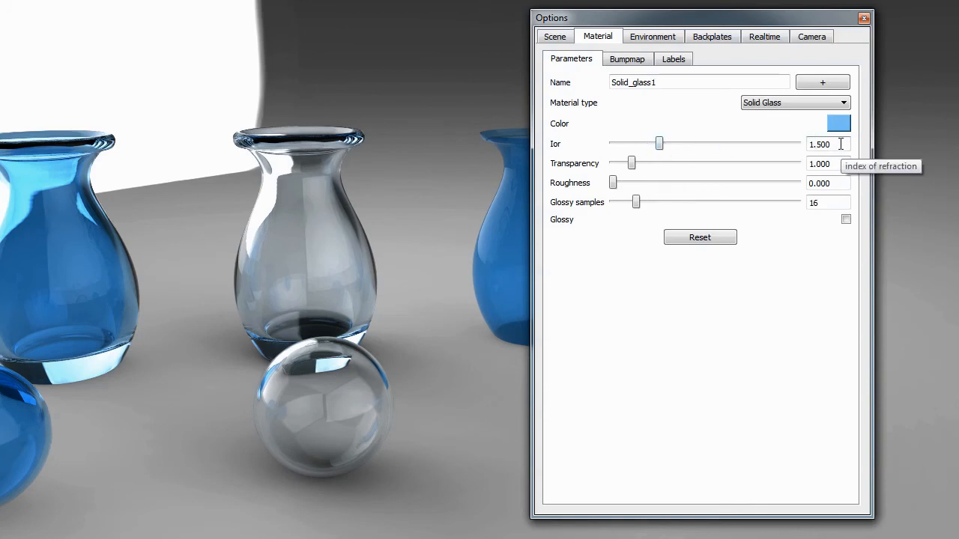
mouse_move(839, 164)
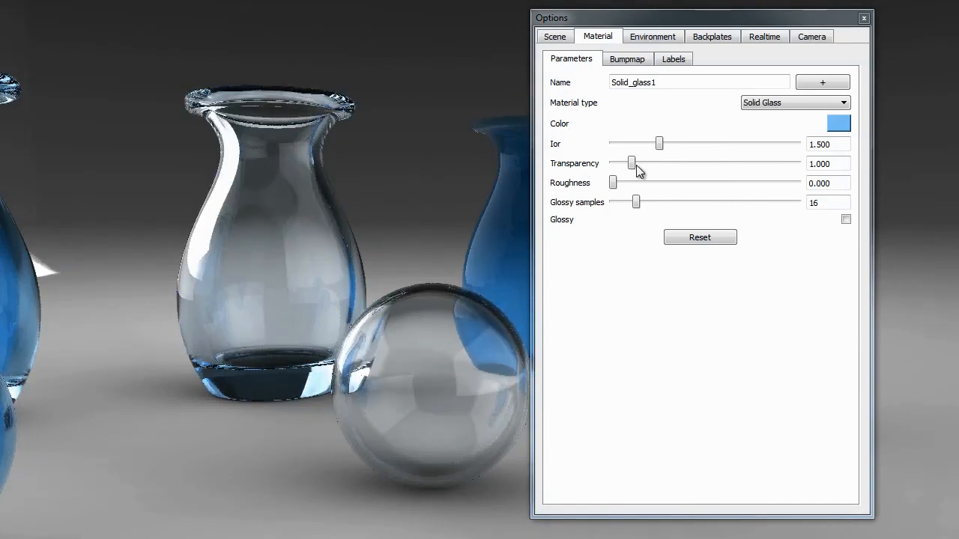
mouse_move(632, 164)
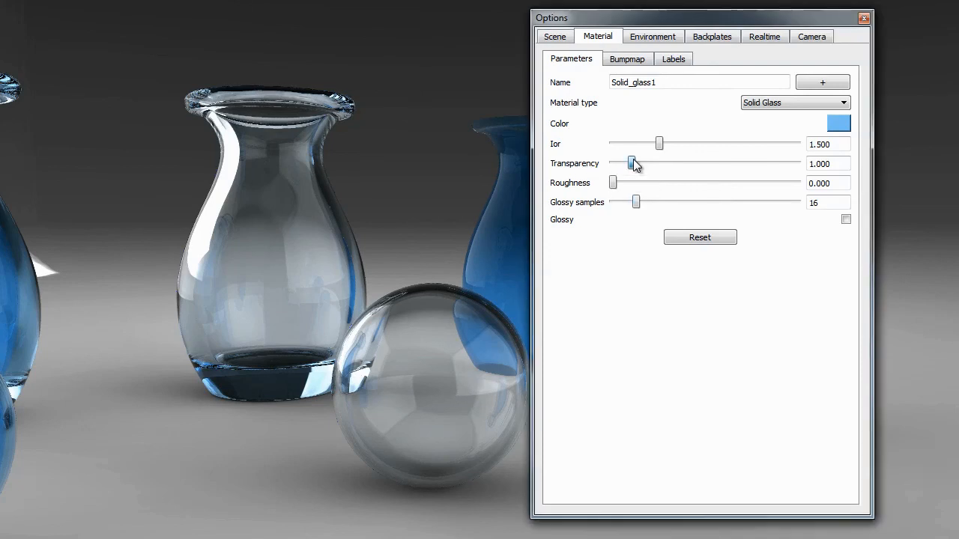
Step: Lower Solid_glass1 transparency from 1.000 to about 0.204, then reselect the clear vase
drag(631, 163, 631, 163)
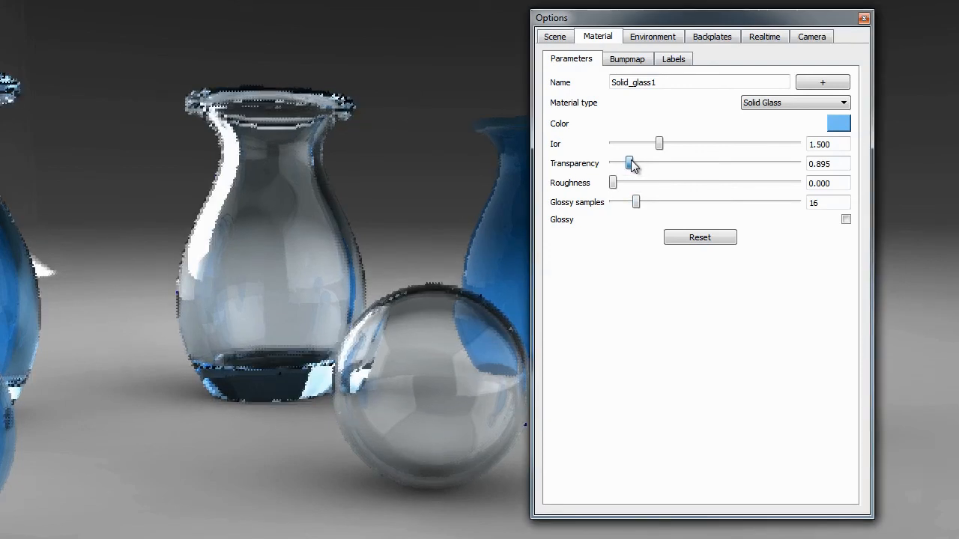
drag(630, 162, 628, 161)
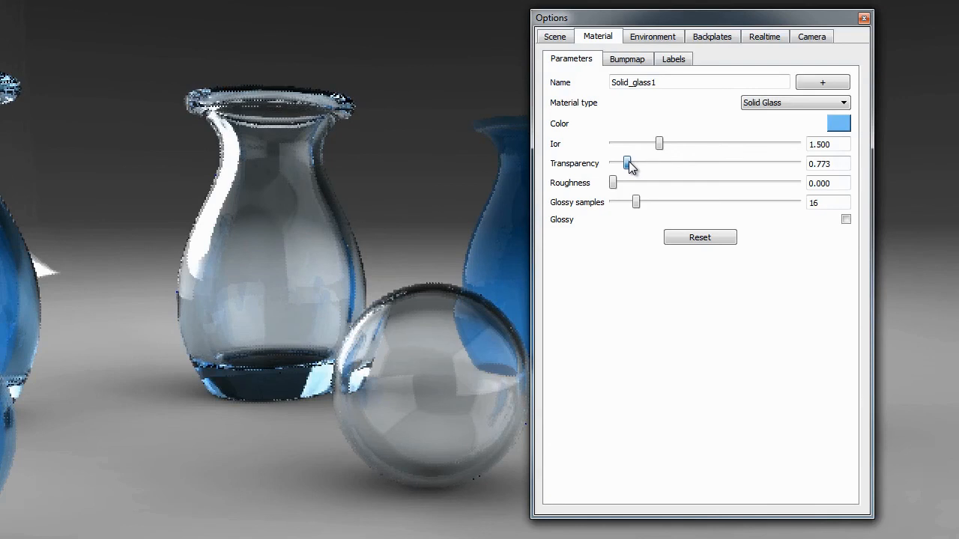
drag(628, 162, 624, 162)
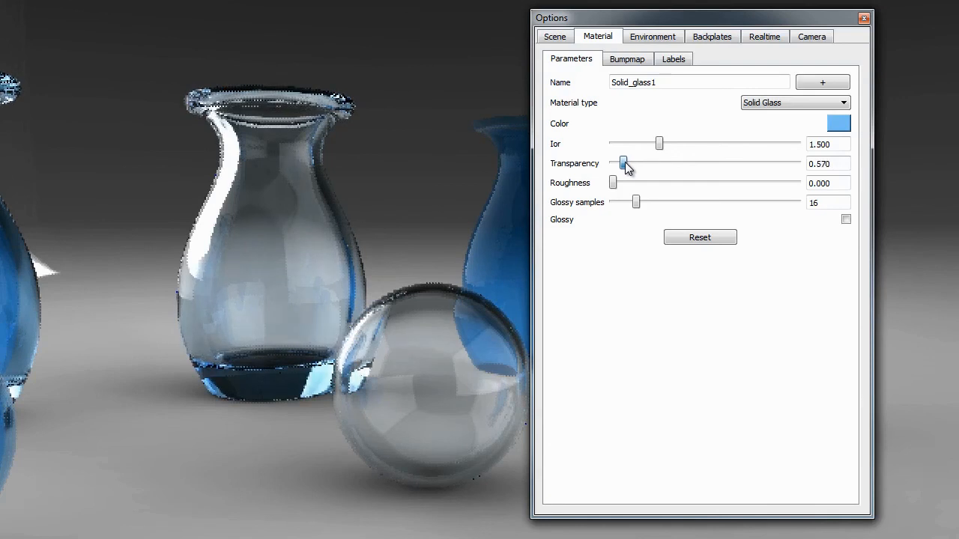
drag(625, 164, 620, 164)
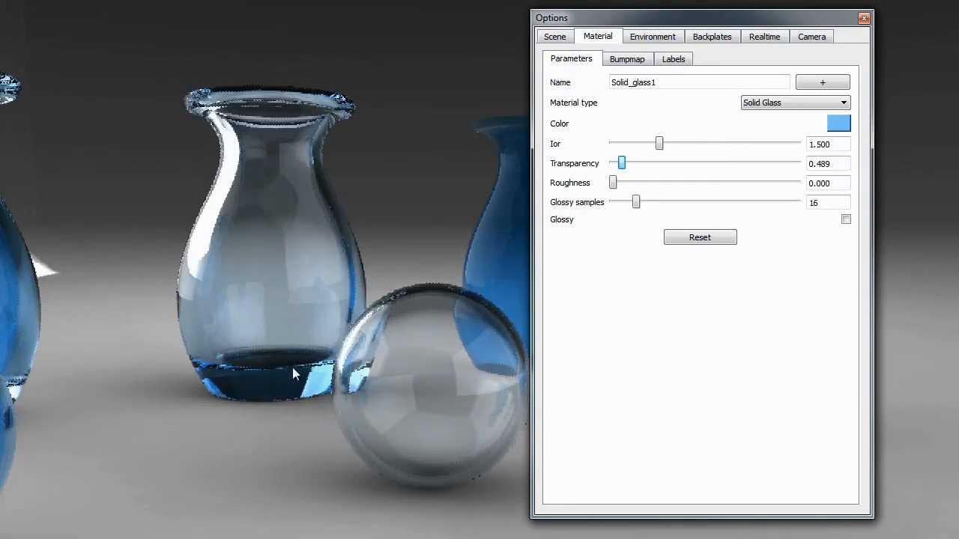
mouse_move(280, 251)
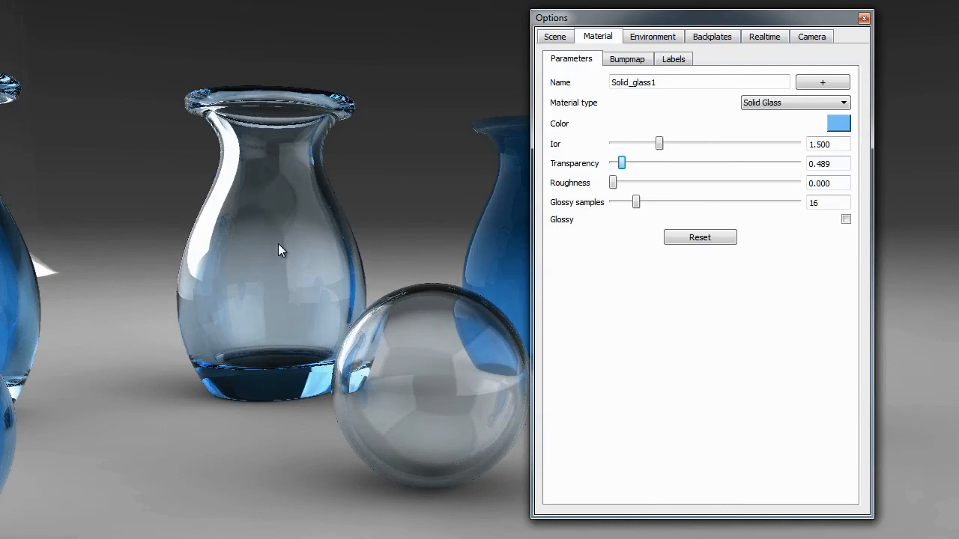
mouse_move(289, 160)
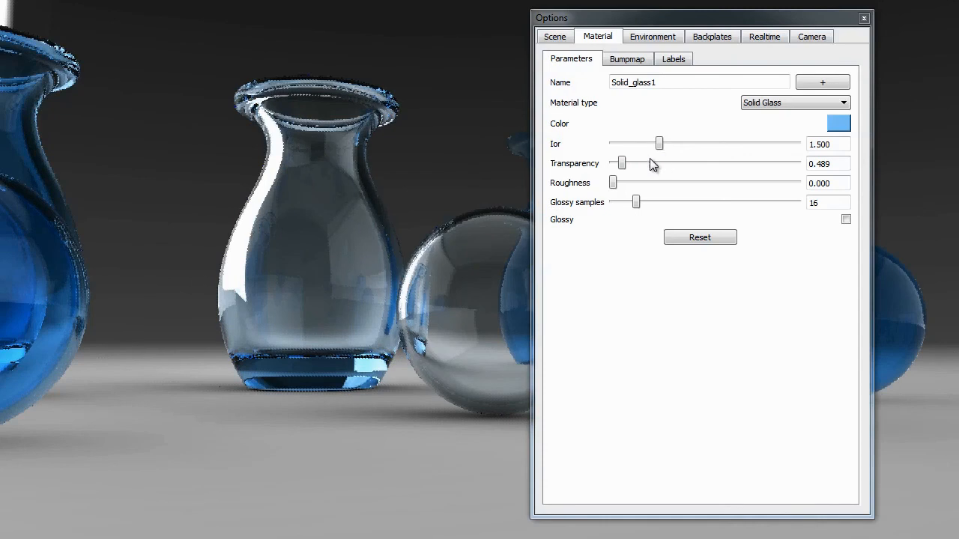
drag(658, 163, 618, 162)
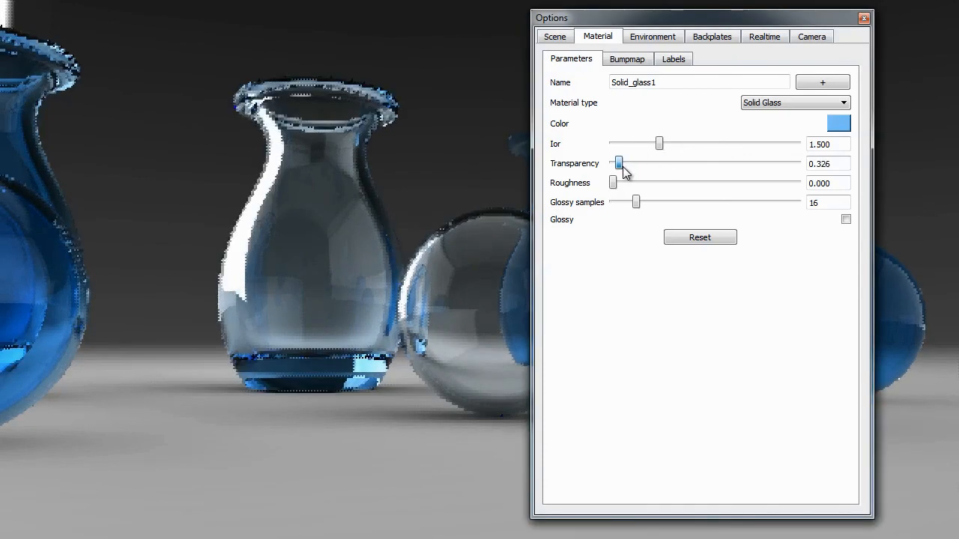
drag(619, 164, 615, 163)
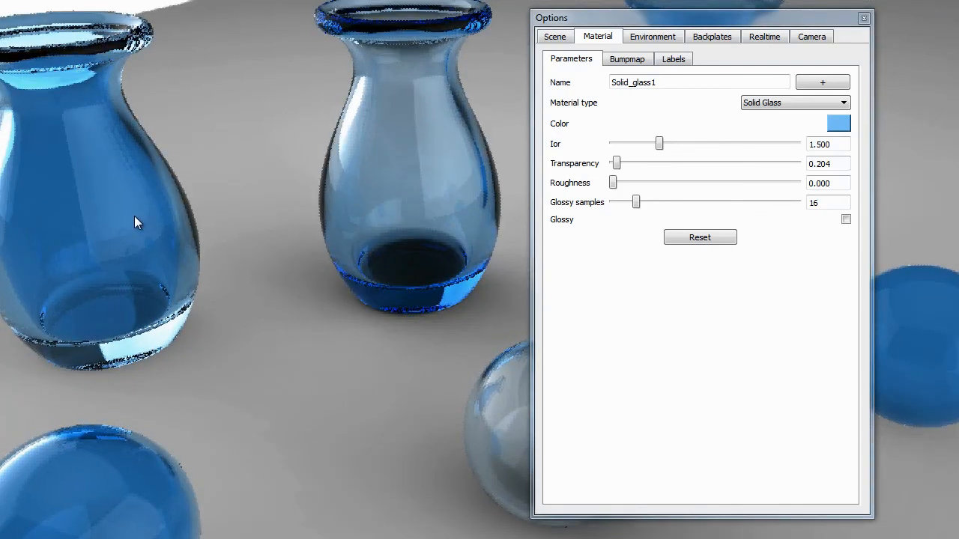
click(795, 103)
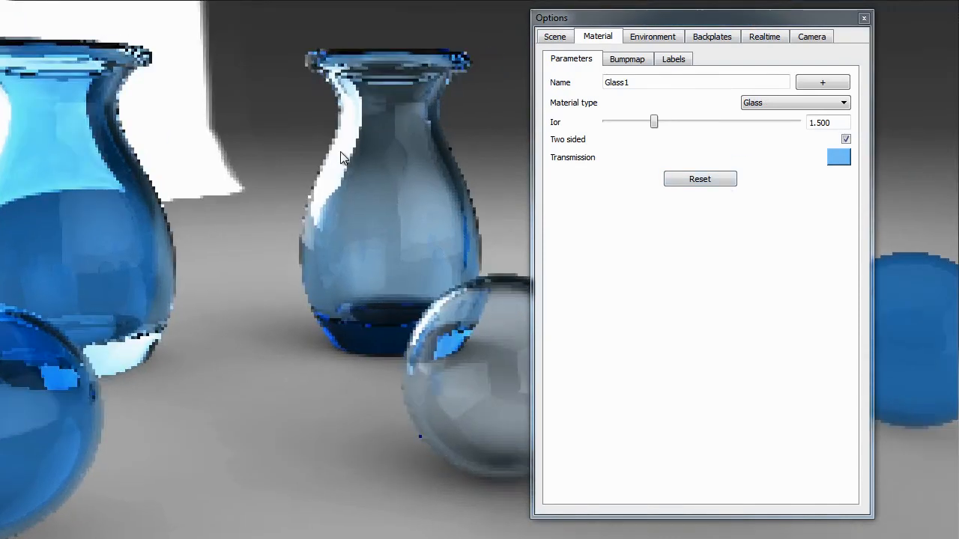
click(794, 103)
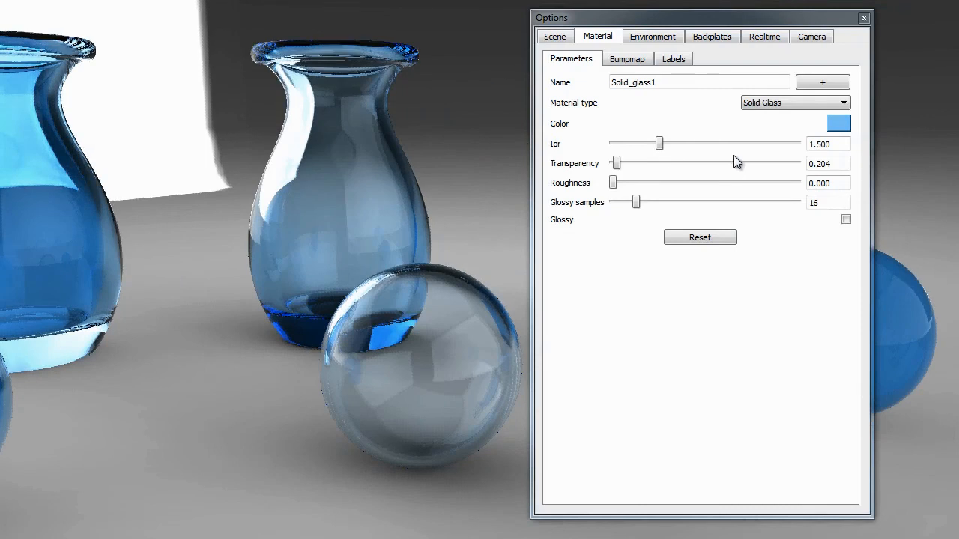
mouse_move(614, 187)
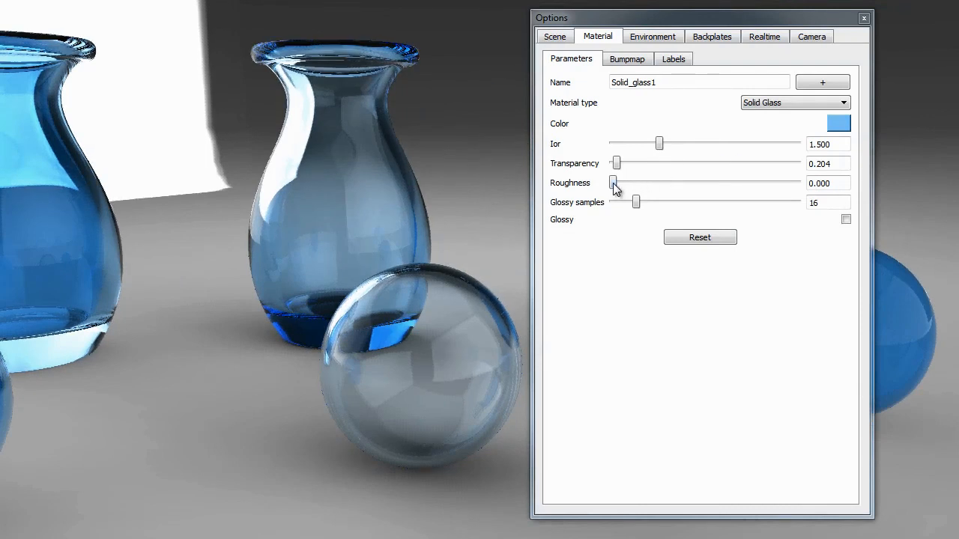
Step: Set Solid_glass1 roughness to about 0.022 and enable Glossy
drag(613, 183, 619, 183)
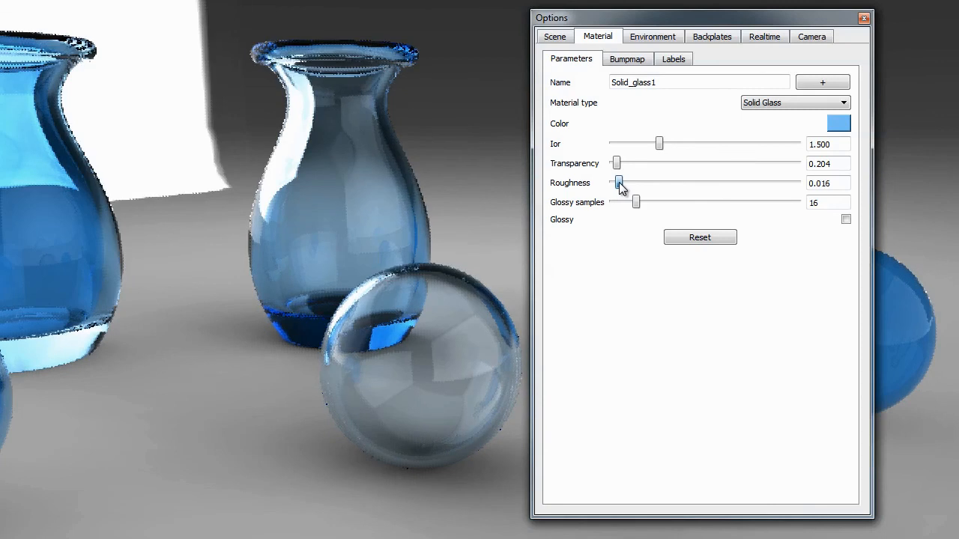
drag(618, 183, 633, 182)
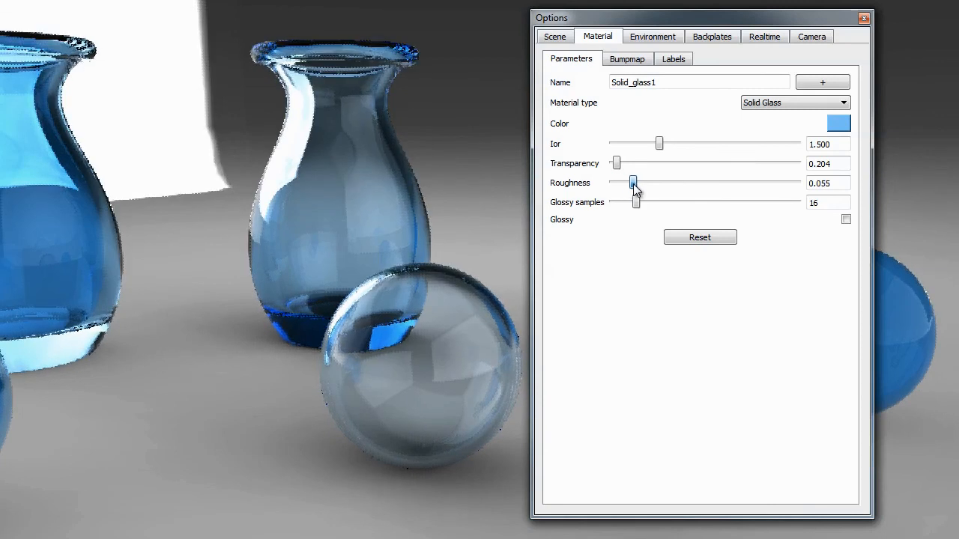
drag(633, 182, 624, 183)
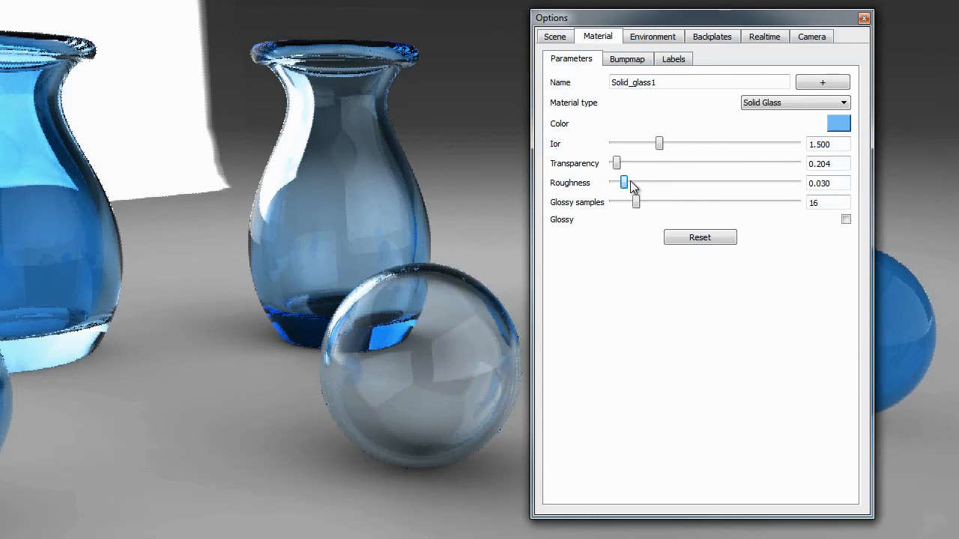
drag(624, 182, 619, 182)
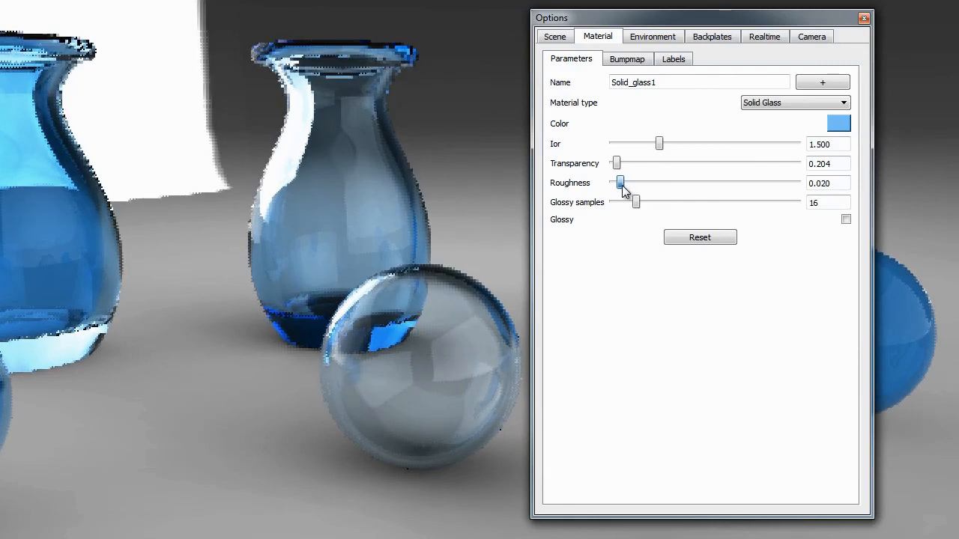
drag(622, 182, 619, 182)
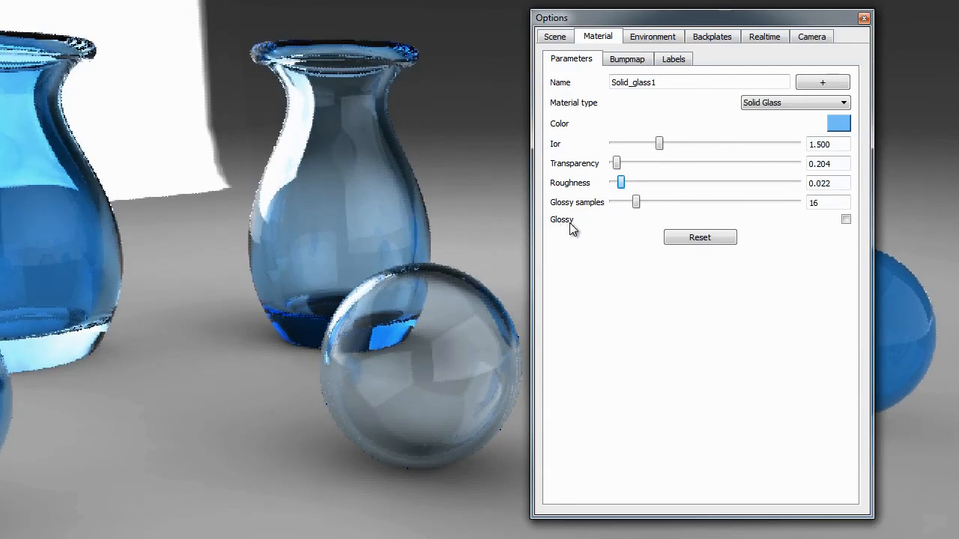
click(847, 218)
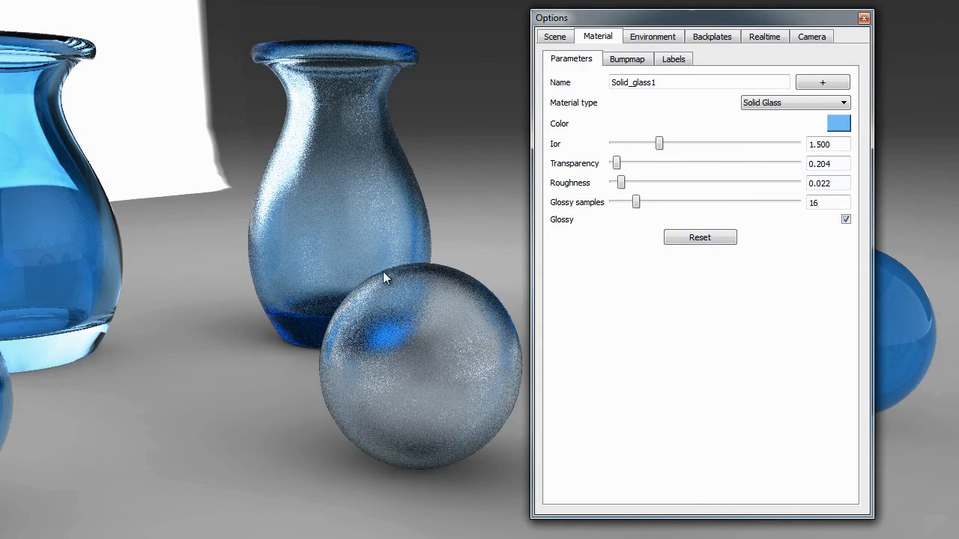
mouse_move(367, 142)
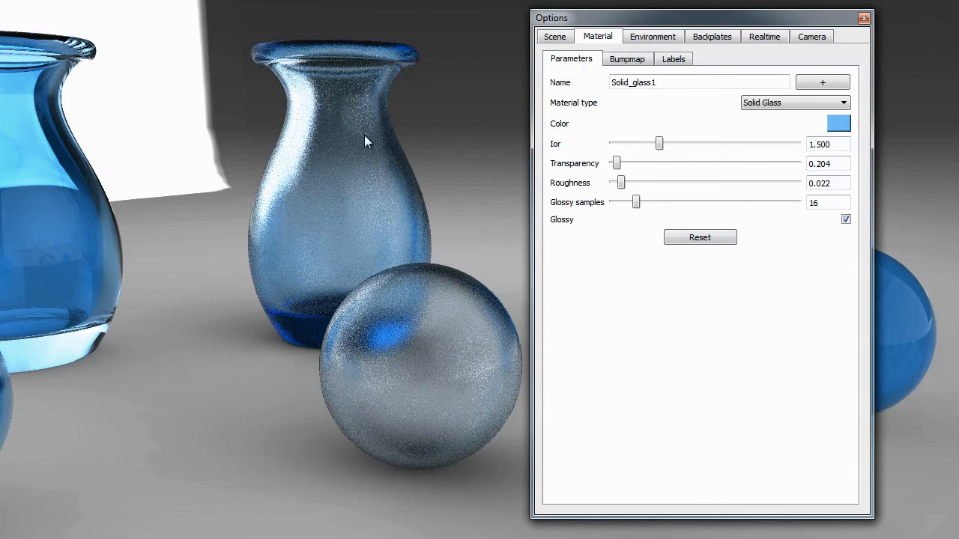
mouse_move(81, 220)
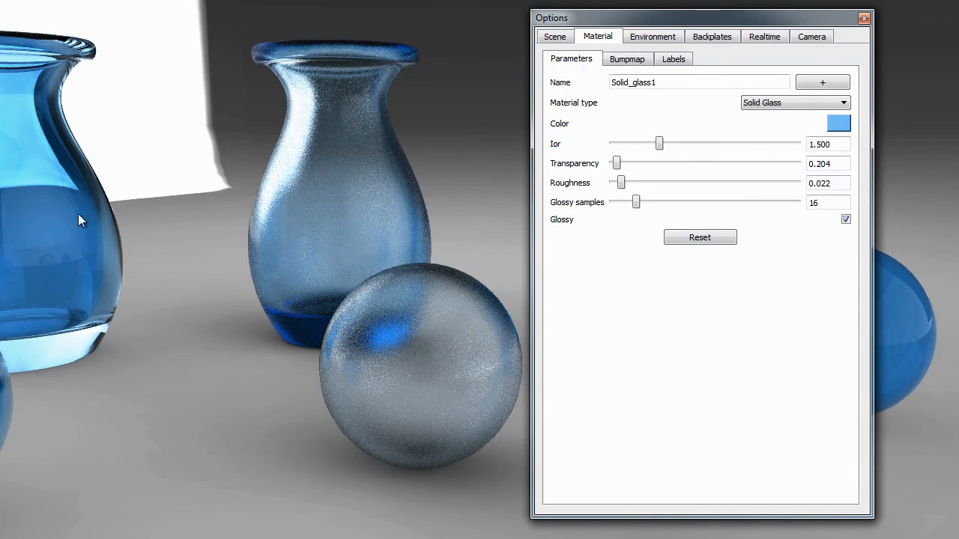
click(794, 103)
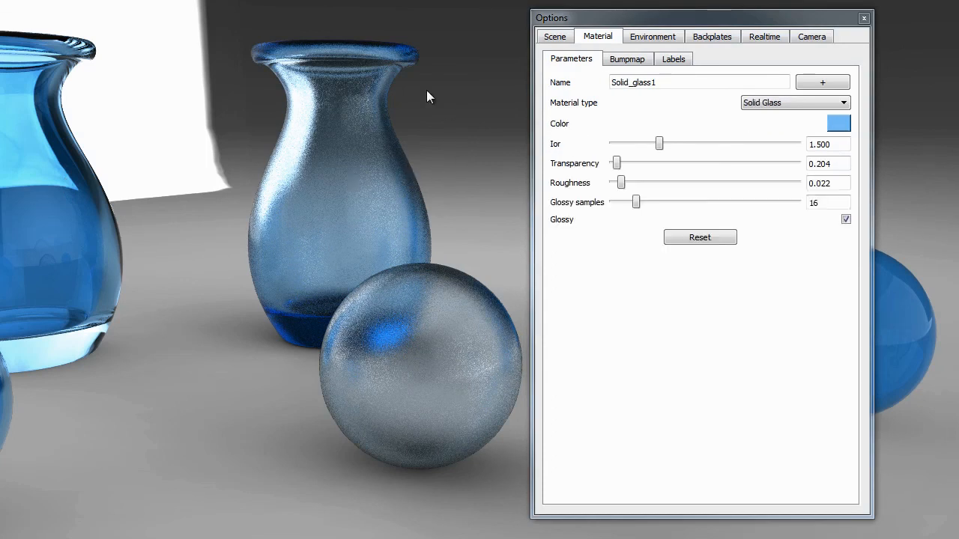
mouse_move(378, 169)
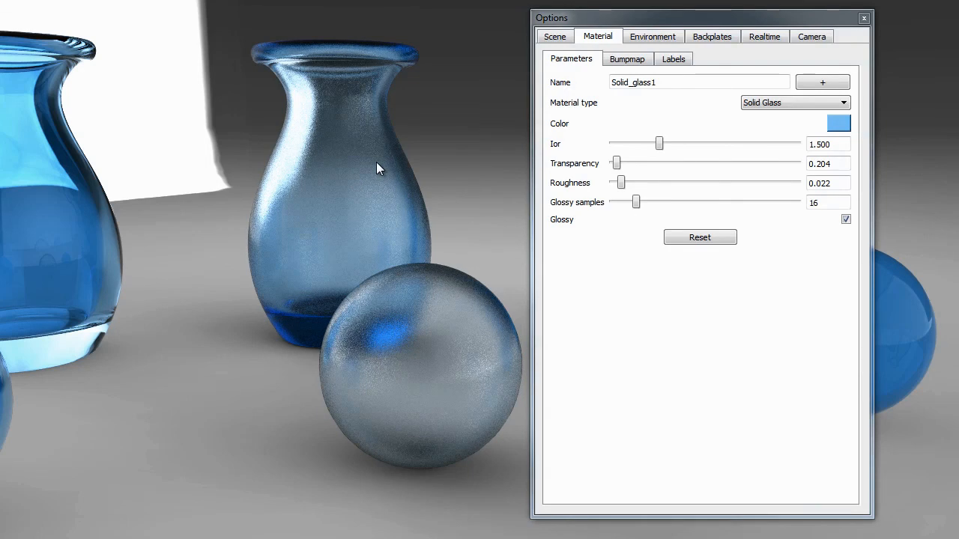
Step: Raise Solid_glass1 glossy samples from 16 to 32
click(827, 202)
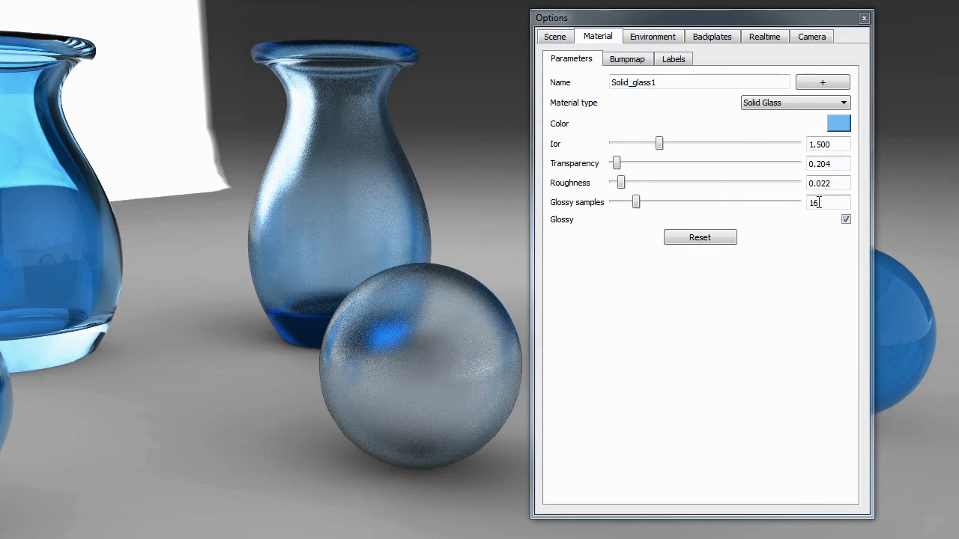
mouse_move(824, 202)
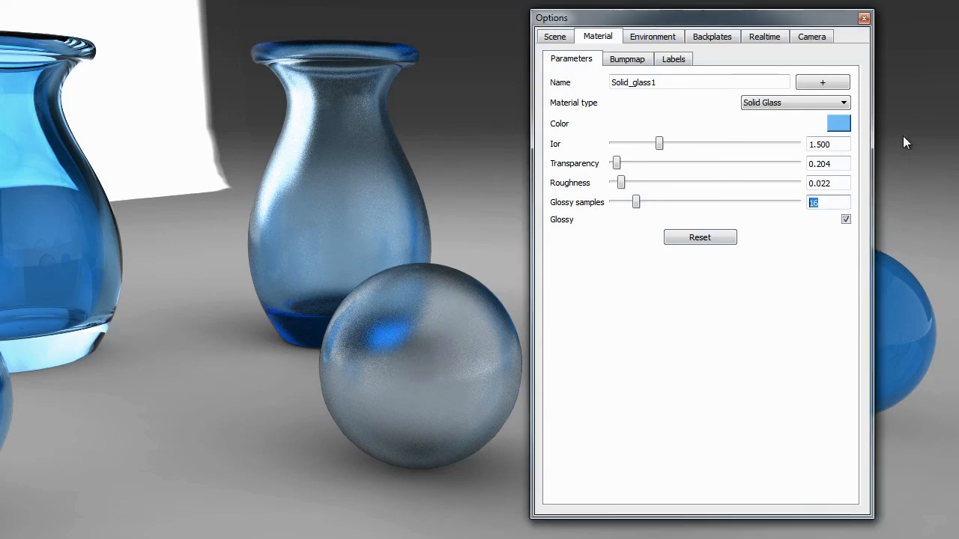
drag(636, 201, 659, 201)
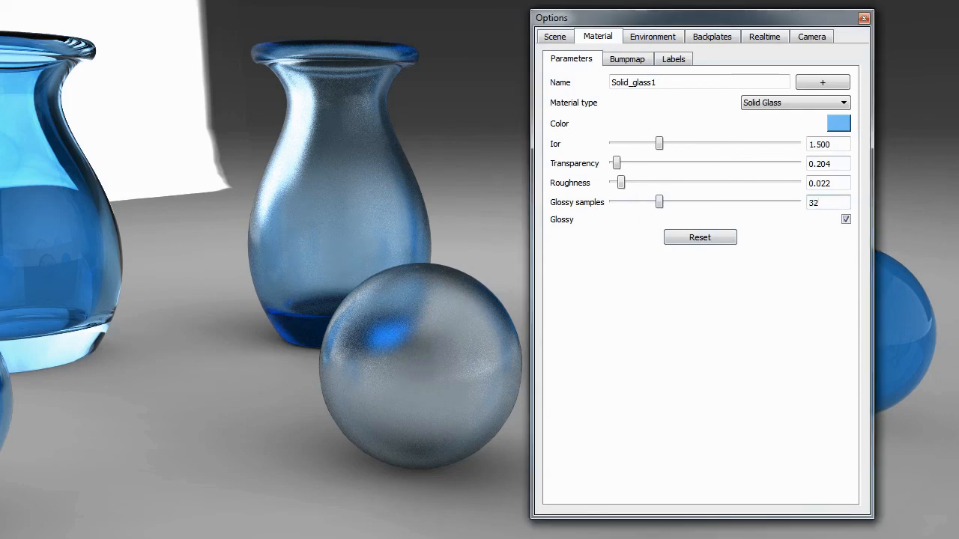
click(828, 202)
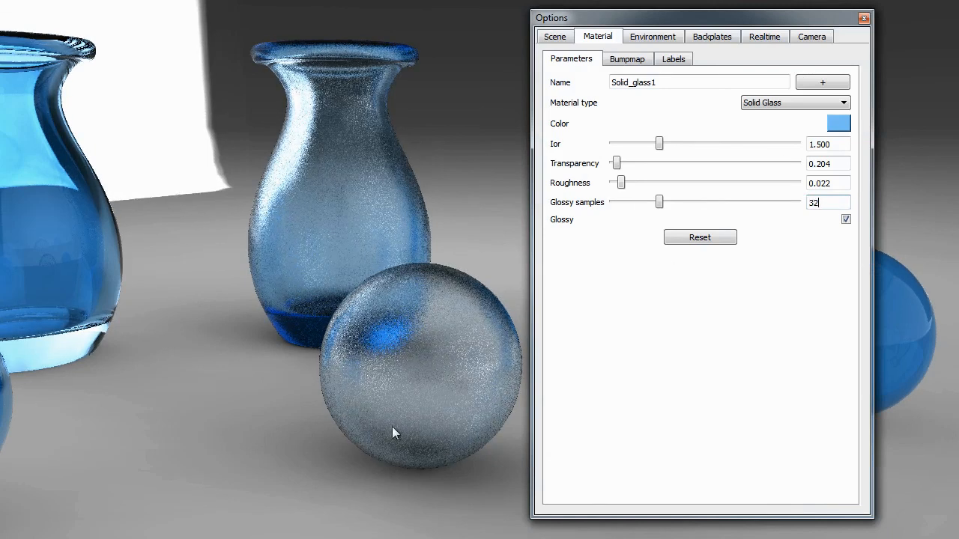
mouse_move(380, 315)
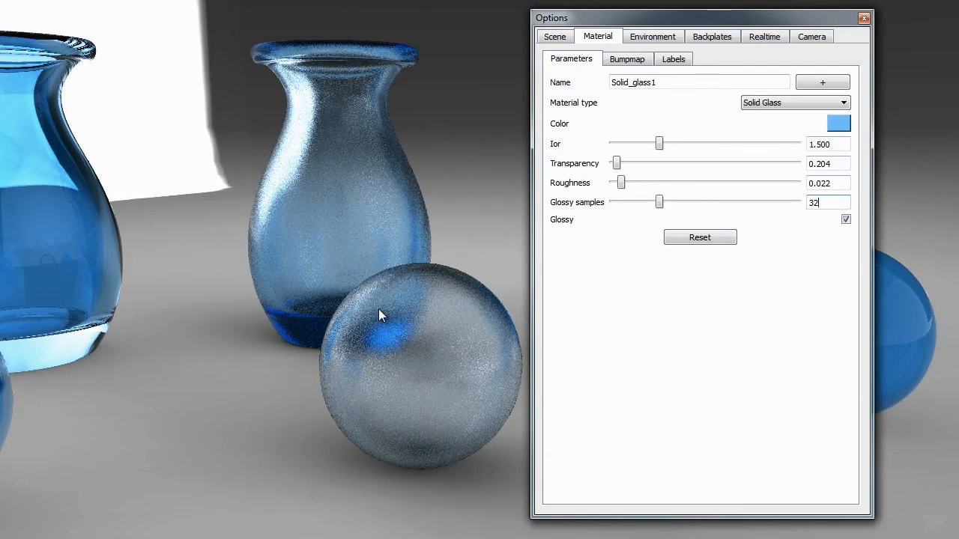